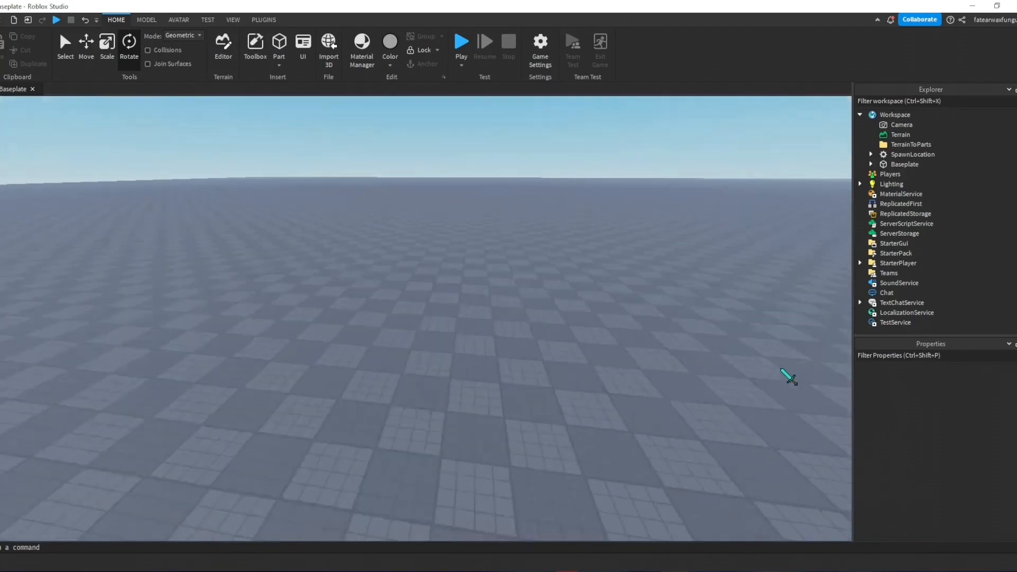
# Bring up the Load Character plugin from the Plugins tools over the empty baseplate.
pyautogui.rightClick(784, 375)
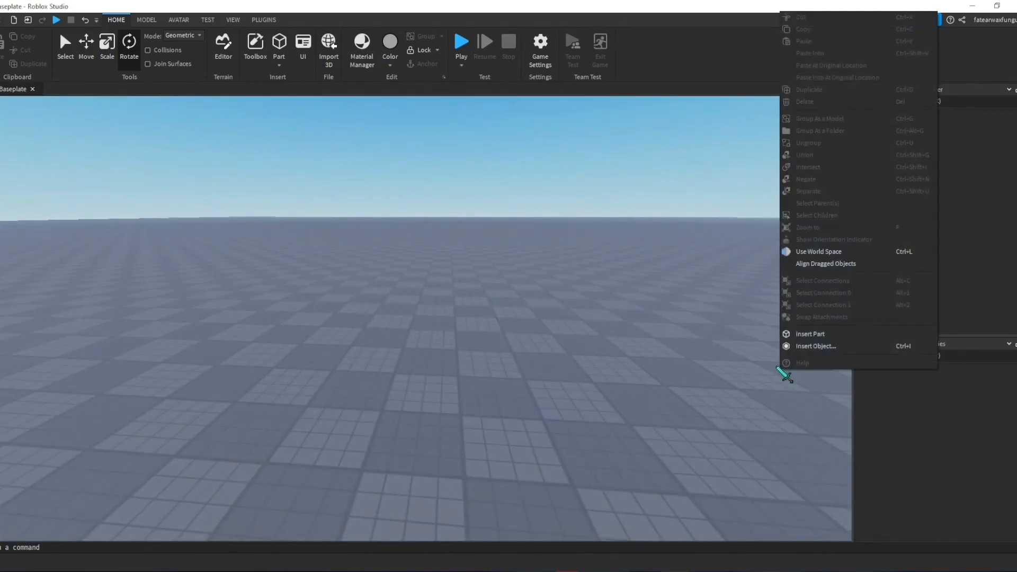
pyautogui.click(263, 19)
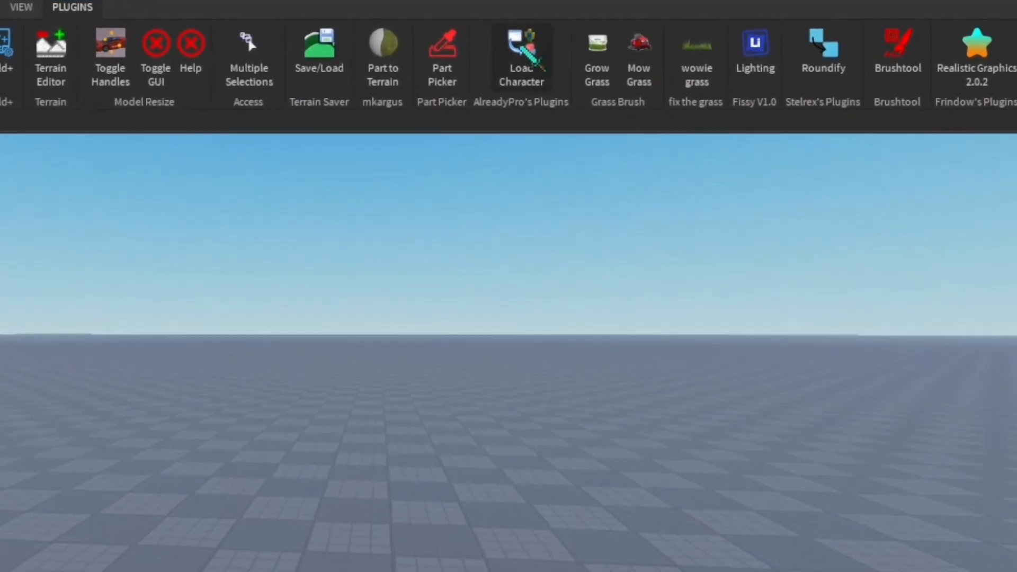
pyautogui.click(521, 48)
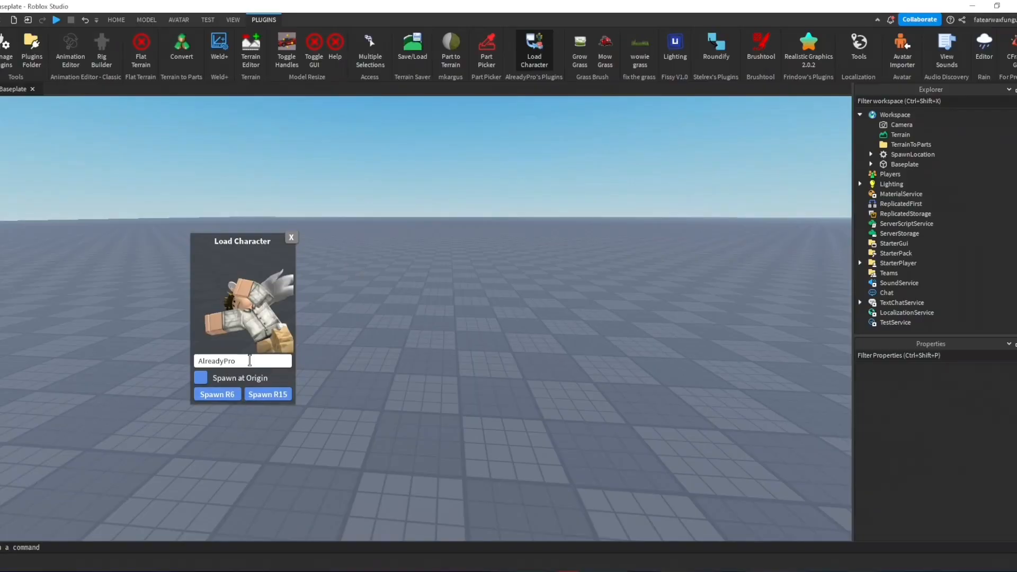
pyautogui.press('Backspace')
pyautogui.write('fate')
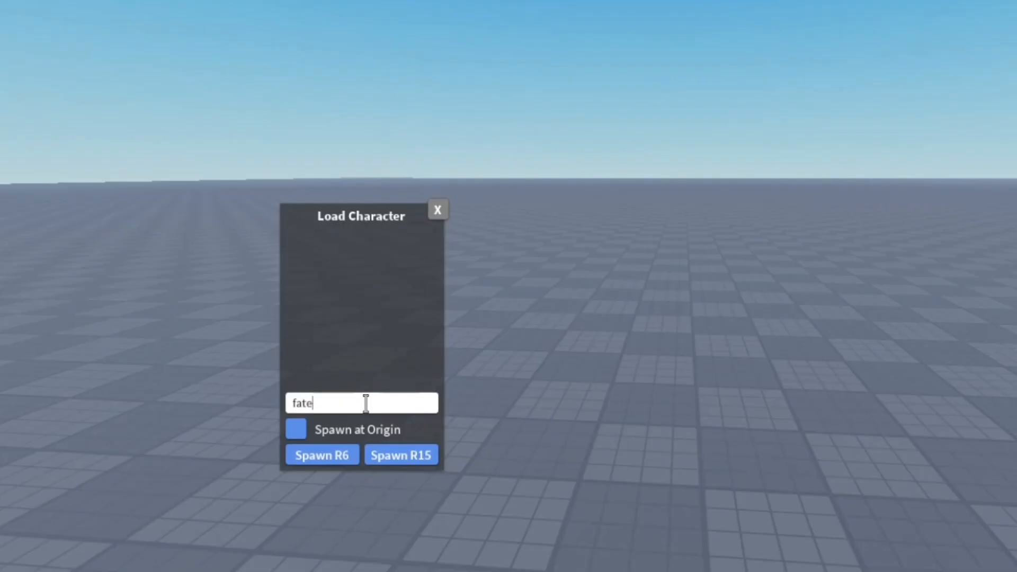
pyautogui.write('arwa')
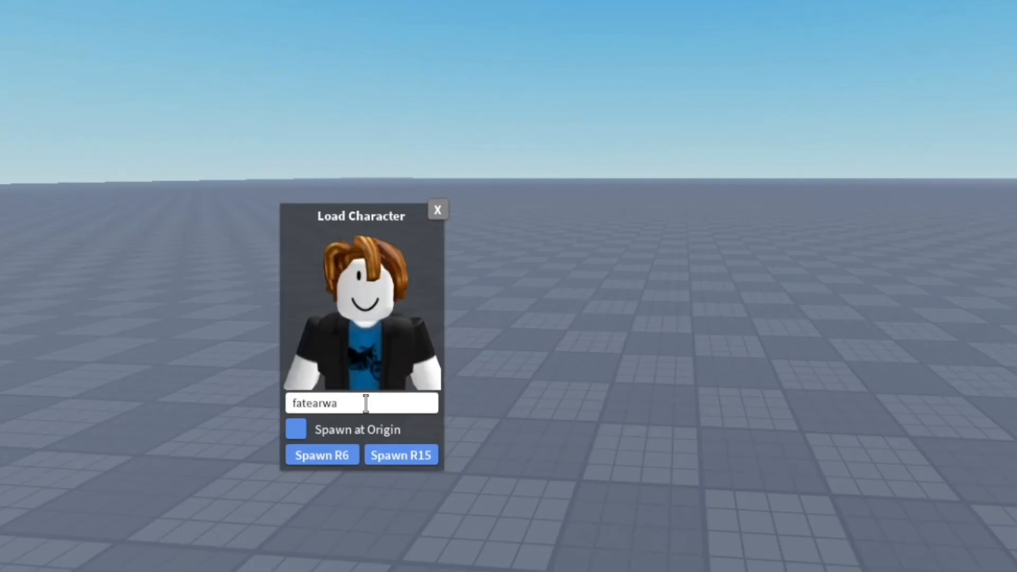
pyautogui.write('x')
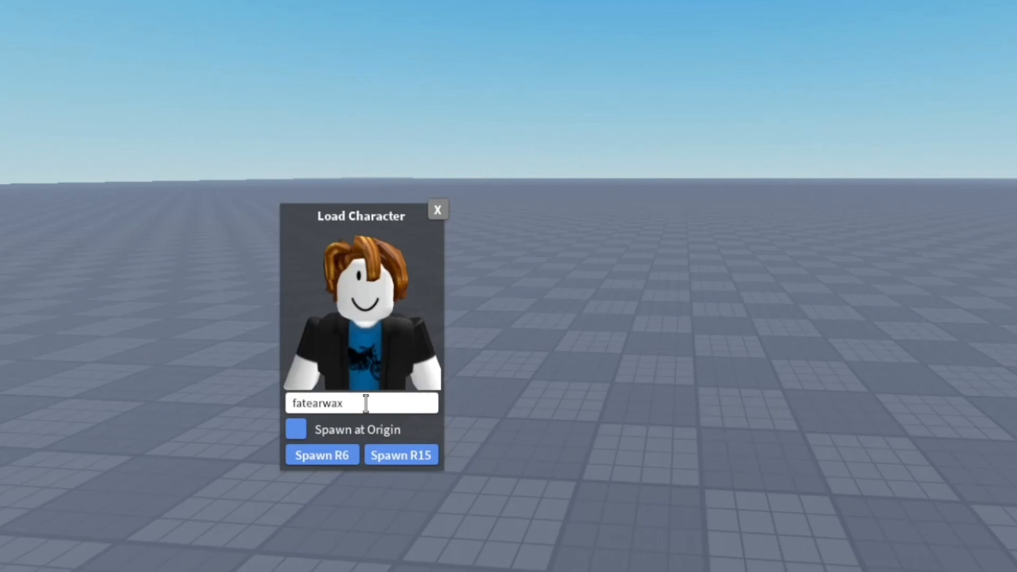
pyautogui.write('fungus')
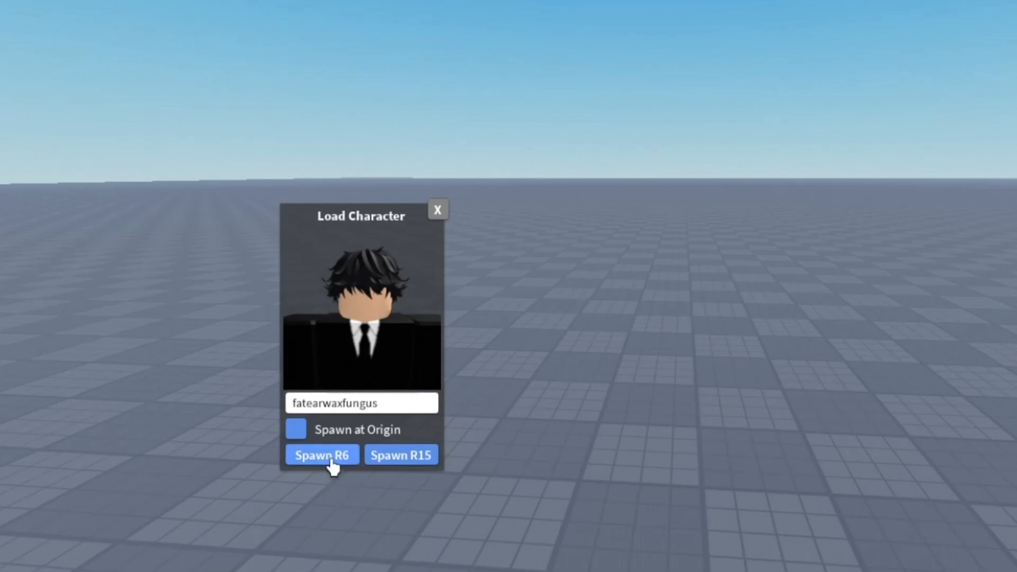
pyautogui.moveTo(424, 467)
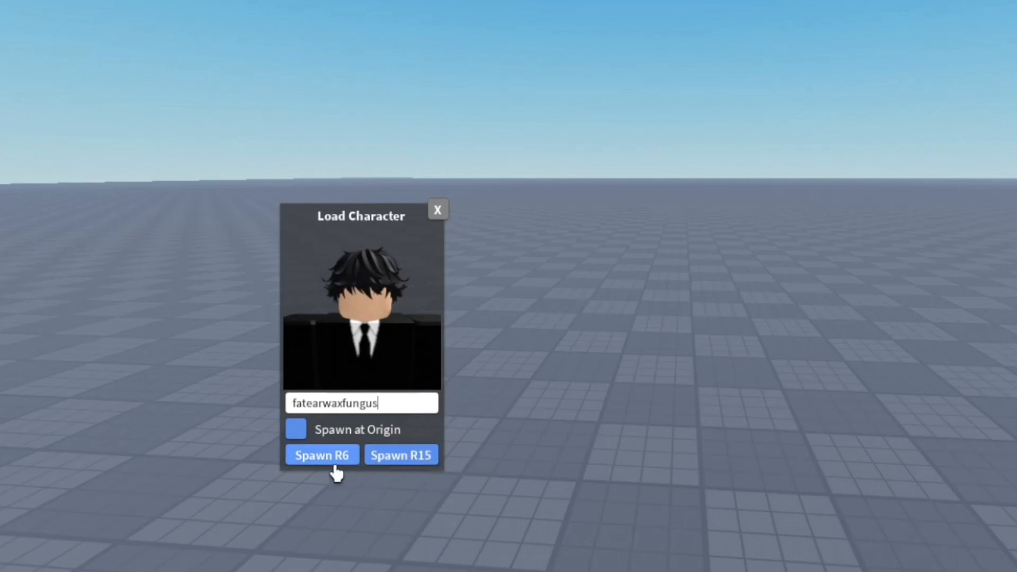
pyautogui.moveTo(541, 447)
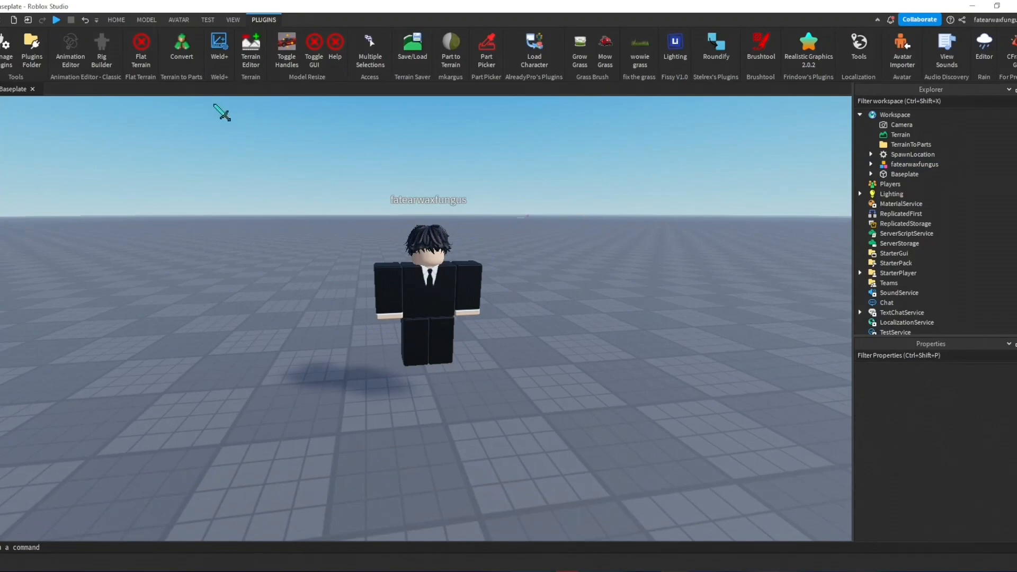
# Load the spawned avatar as the Animation Editor rig and anchor its root part.
pyautogui.click(70, 48)
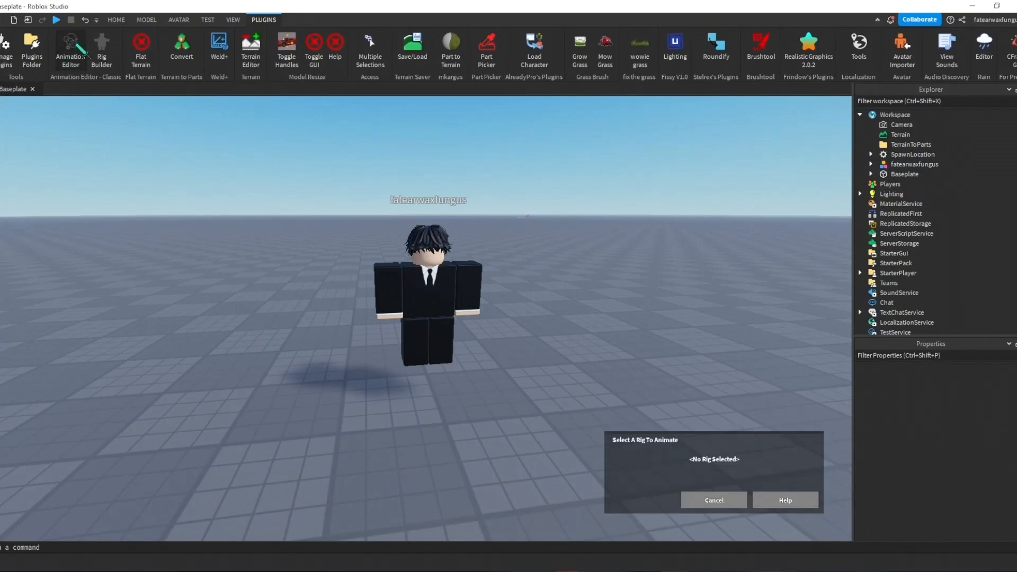
pyautogui.click(422, 303)
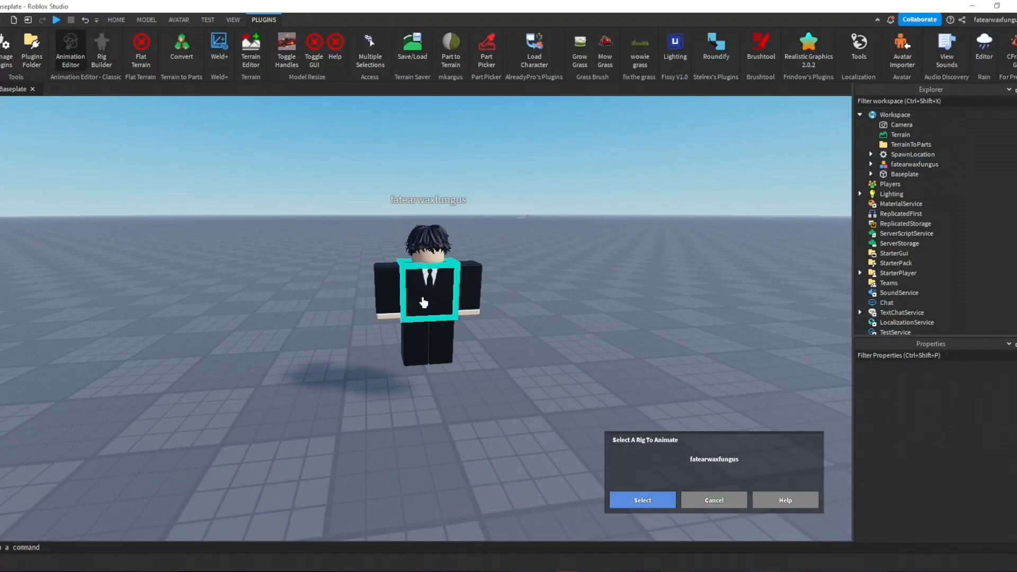
pyautogui.click(642, 499)
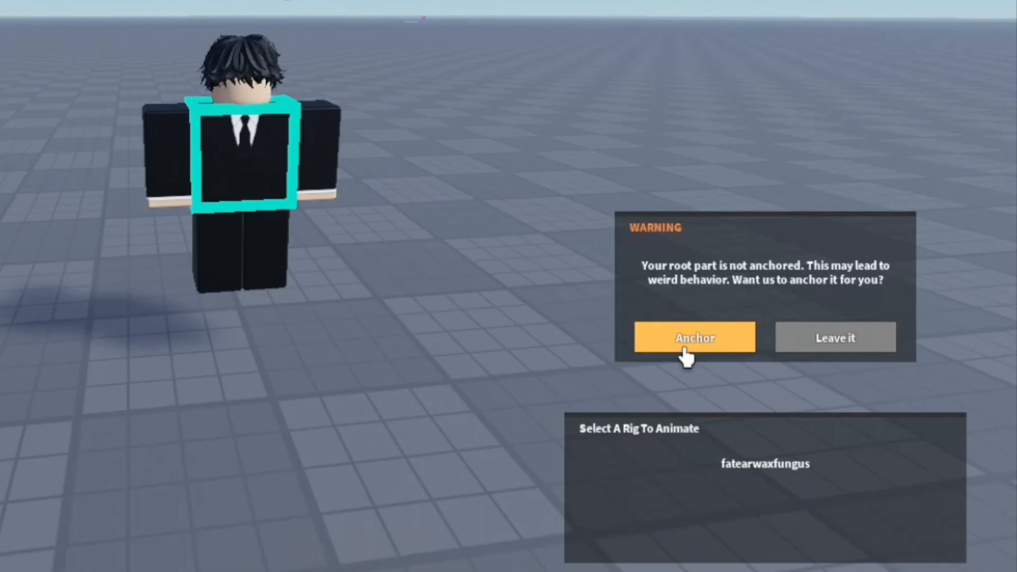
pyautogui.click(694, 337)
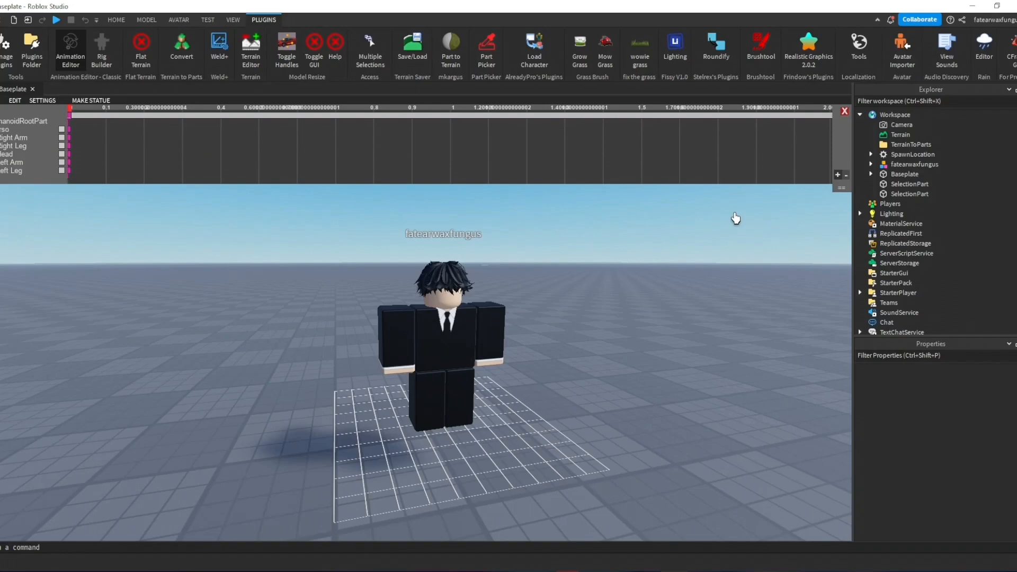
pyautogui.click(499, 337)
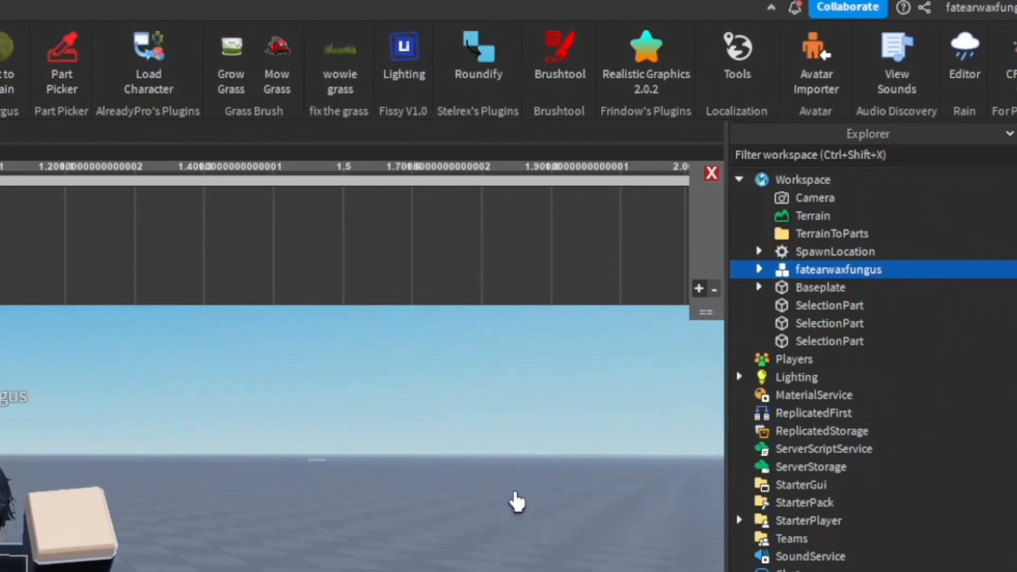
pyautogui.moveTo(811, 305)
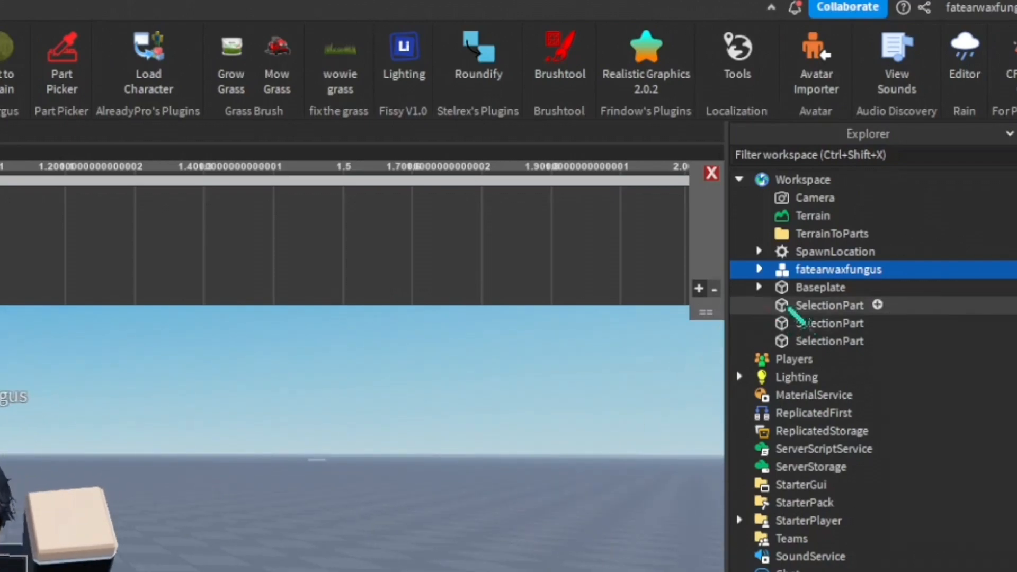
# Start exporting the selected avatar model and browse to the Downloads folder.
pyautogui.rightClick(838, 269)
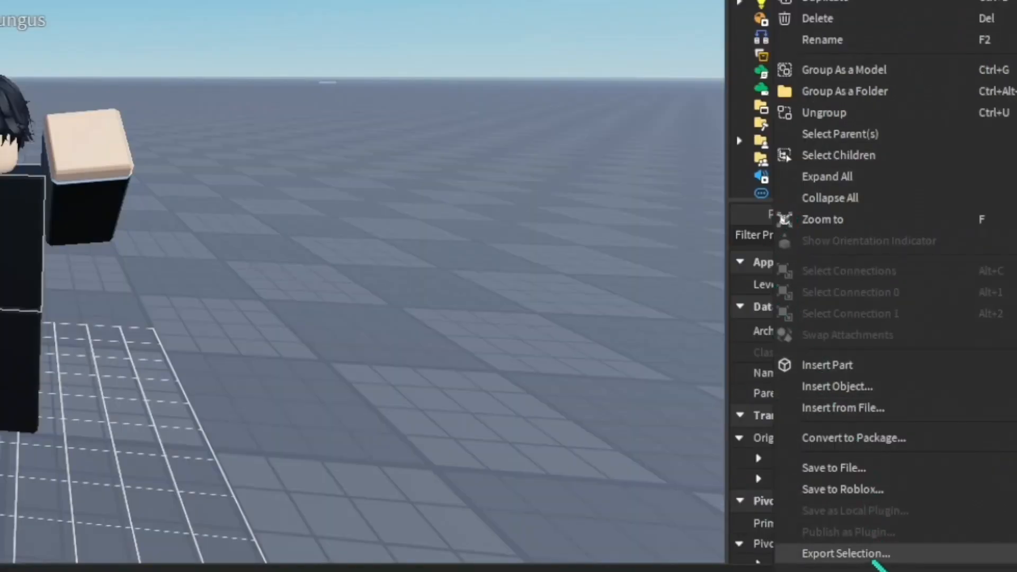
pyautogui.click(845, 553)
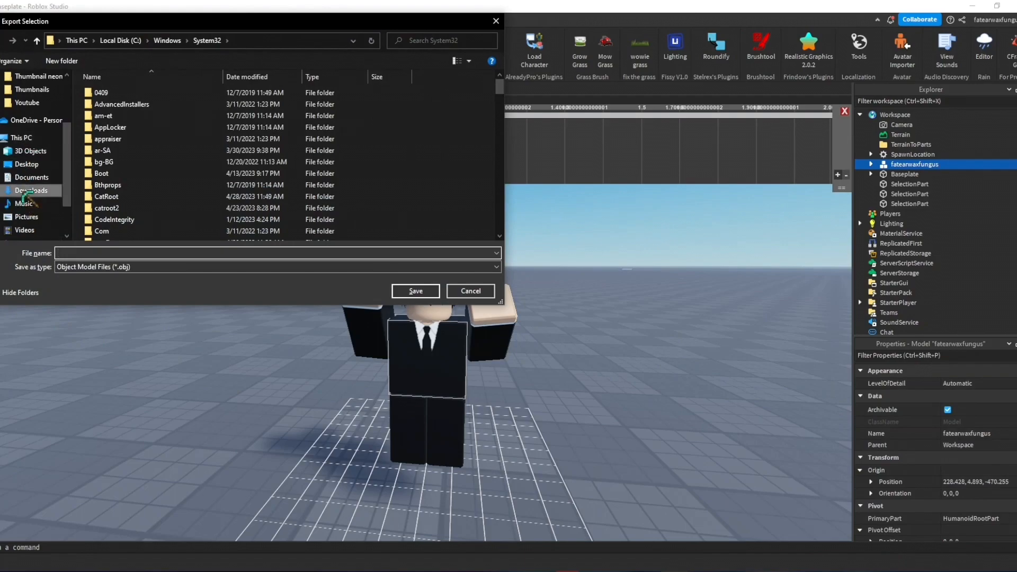
pyautogui.click(30, 189)
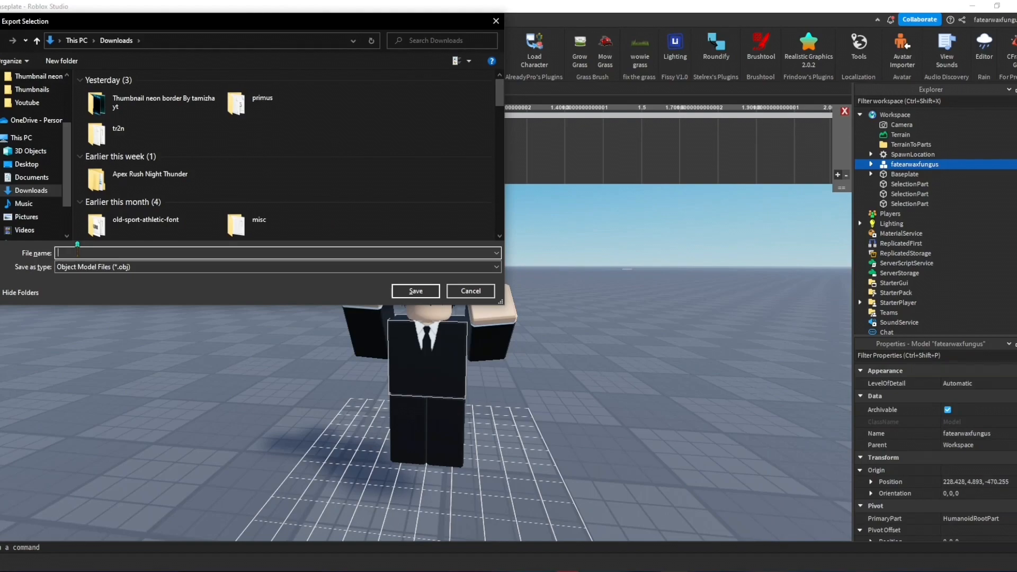
# Save the OBJ file as 'Thumbnail Jump Avatar'.
pyautogui.write('Thumbn')
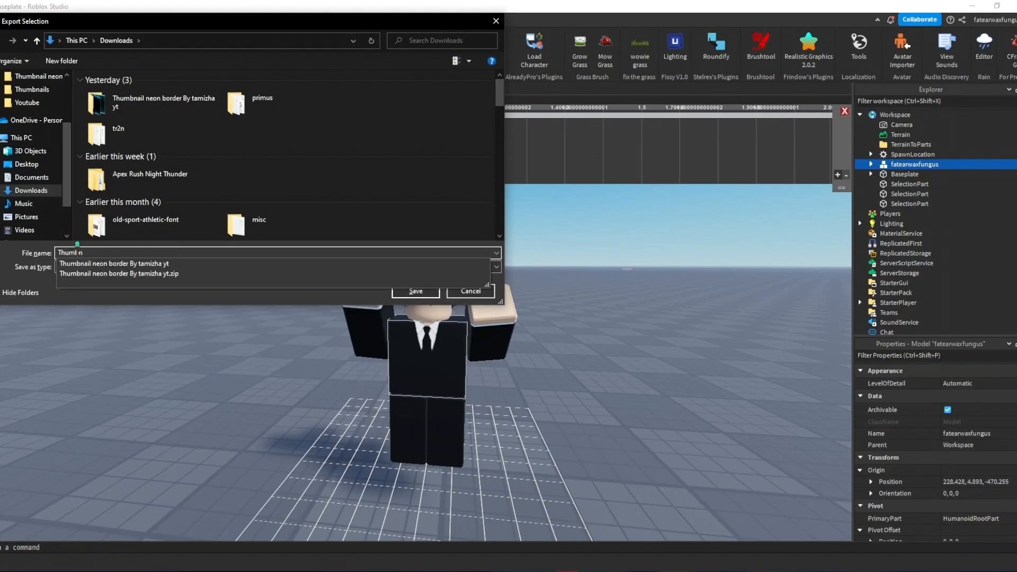
pyautogui.write('Thumbnail Jump A')
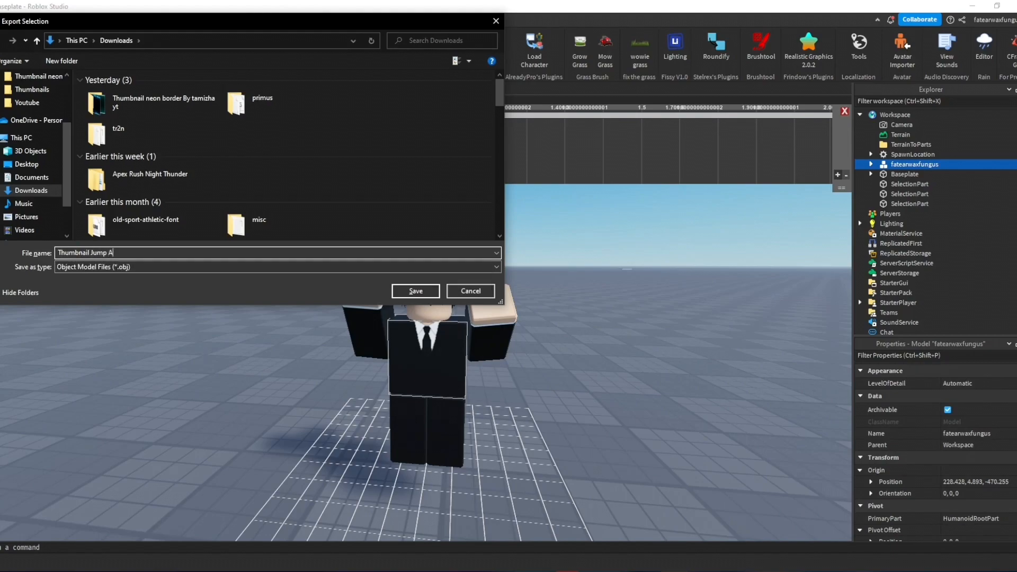
pyautogui.write('vatar')
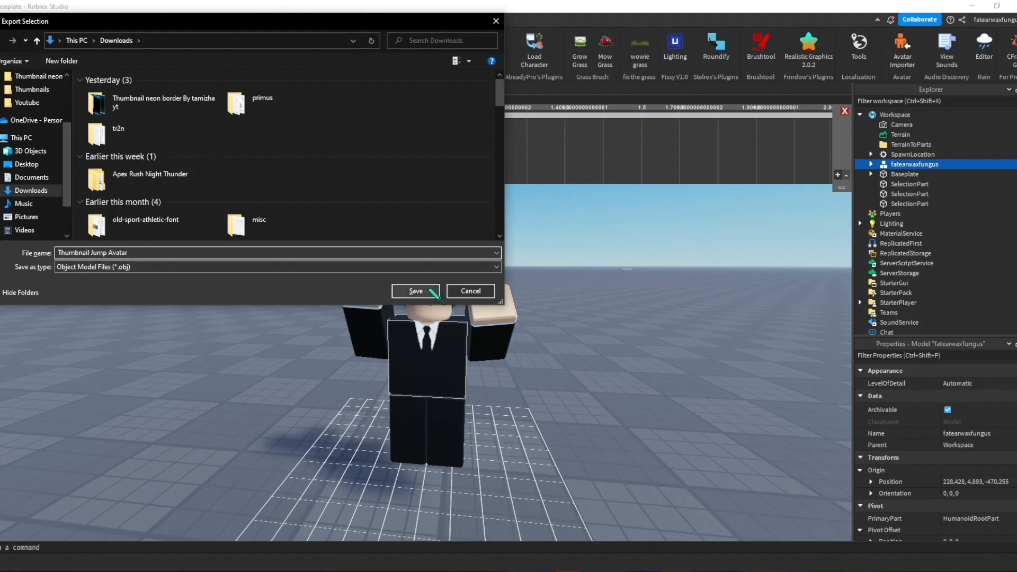
pyautogui.click(414, 290)
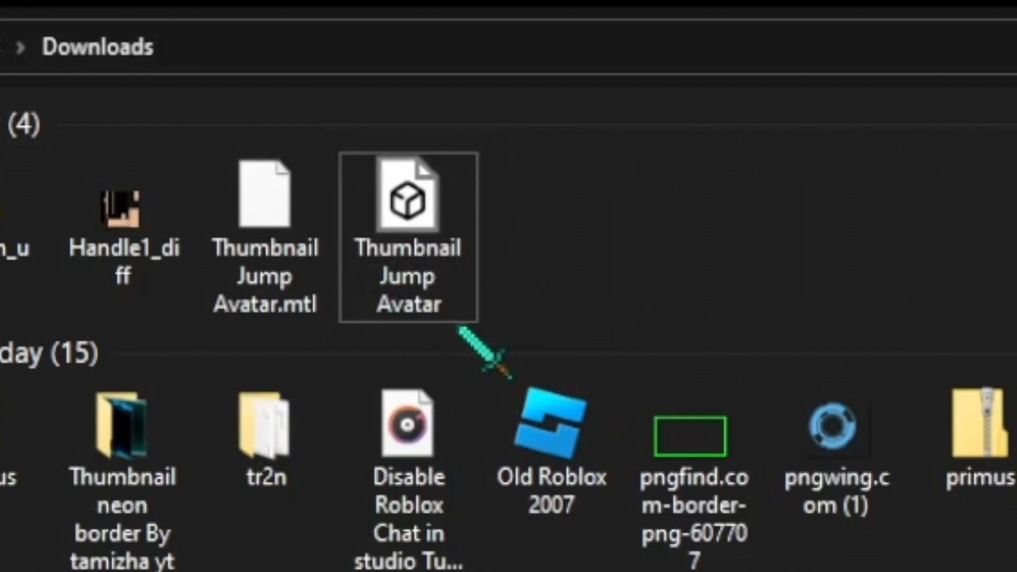
pyautogui.moveTo(421, 278)
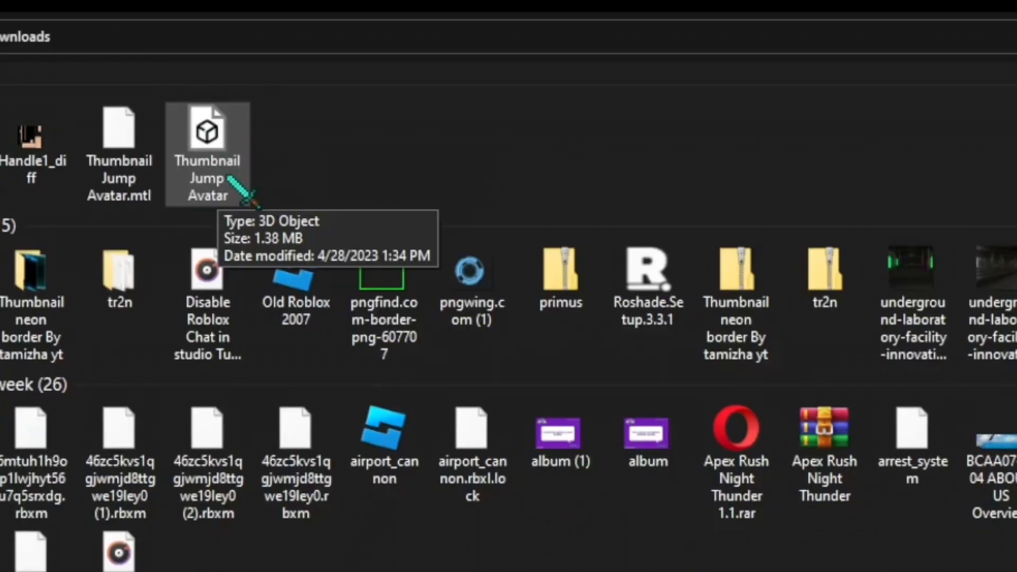
# Open Thumbnail Jump Avatar from Downloads with 3D Viewer.
pyautogui.rightClick(206, 156)
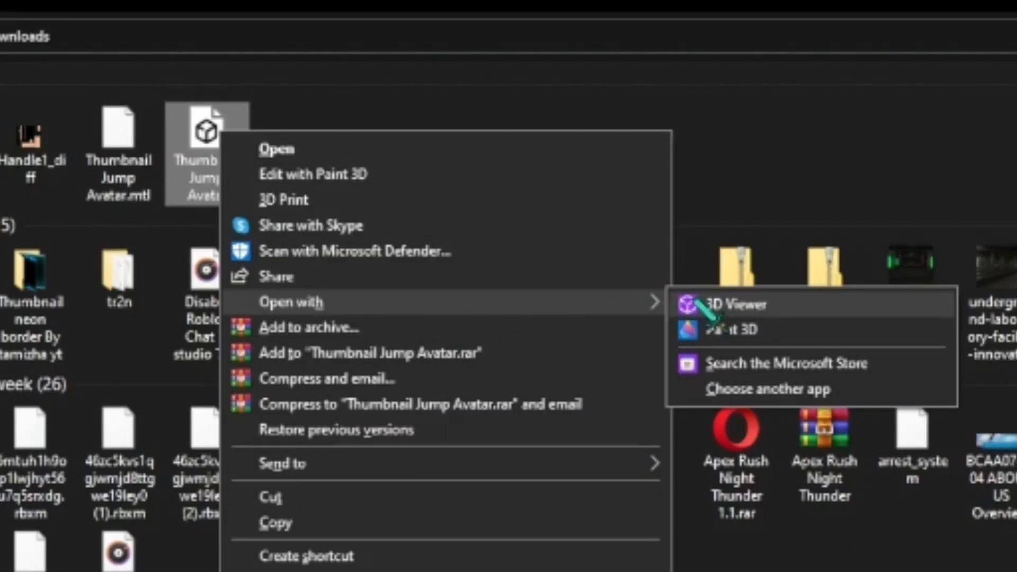
pyautogui.click(735, 305)
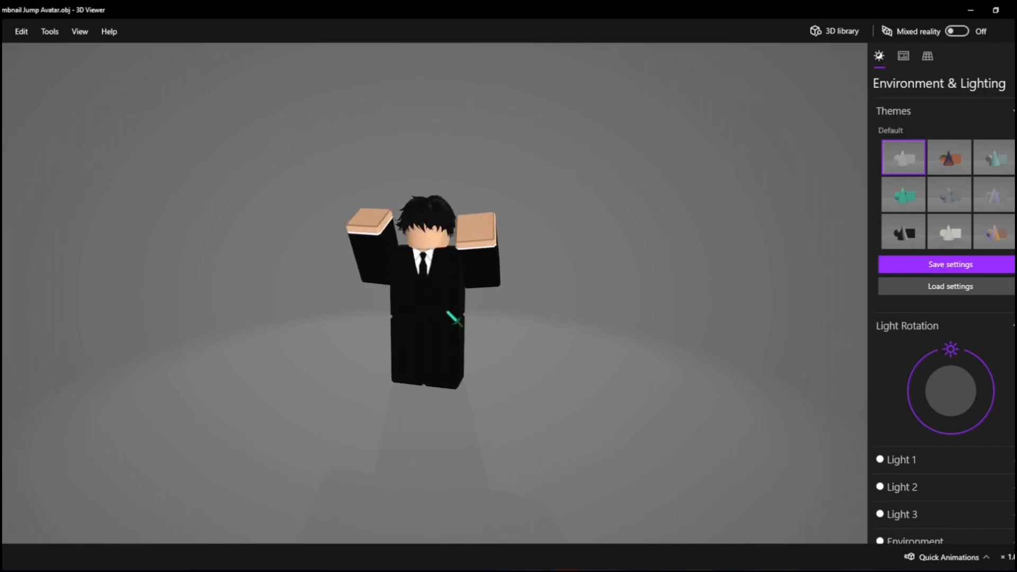
# Show 3D Viewer's file menu with its save and export commands.
pyautogui.click(22, 31)
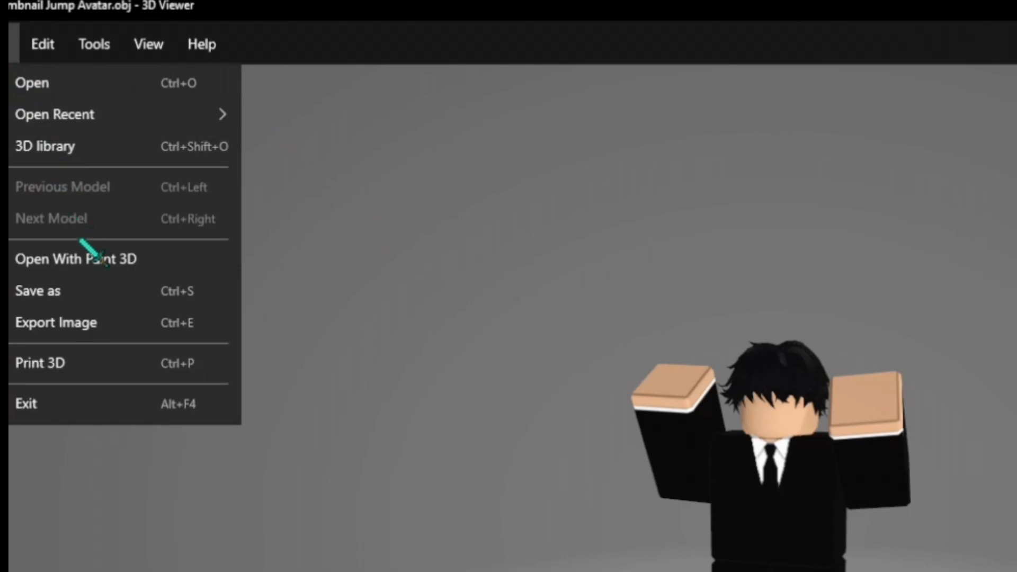
# Export the avatar render as a 4096 × 4096 image, grid off, transparent background, shadows kept.
pyautogui.click(56, 322)
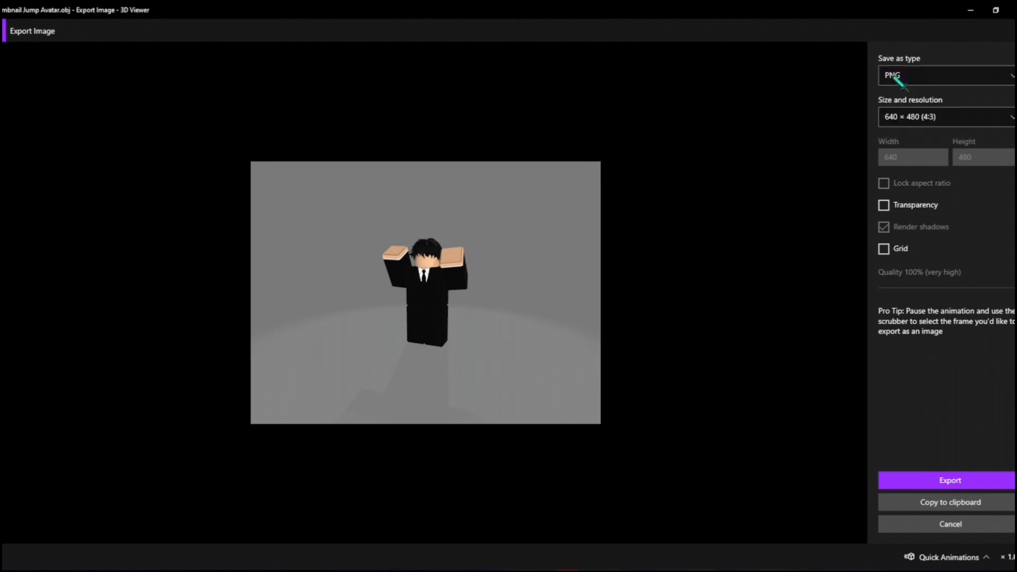
pyautogui.click(946, 116)
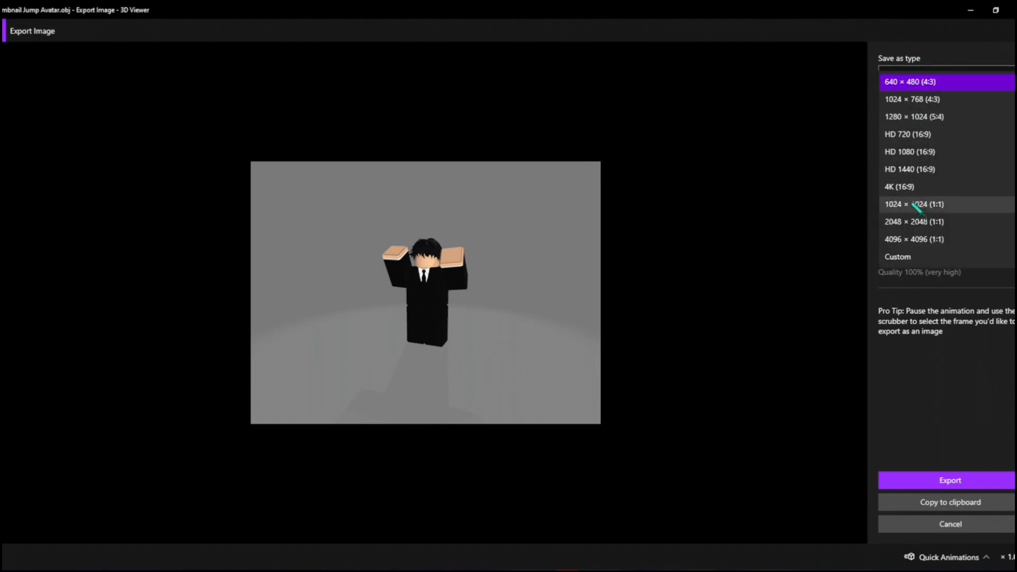
pyautogui.click(914, 239)
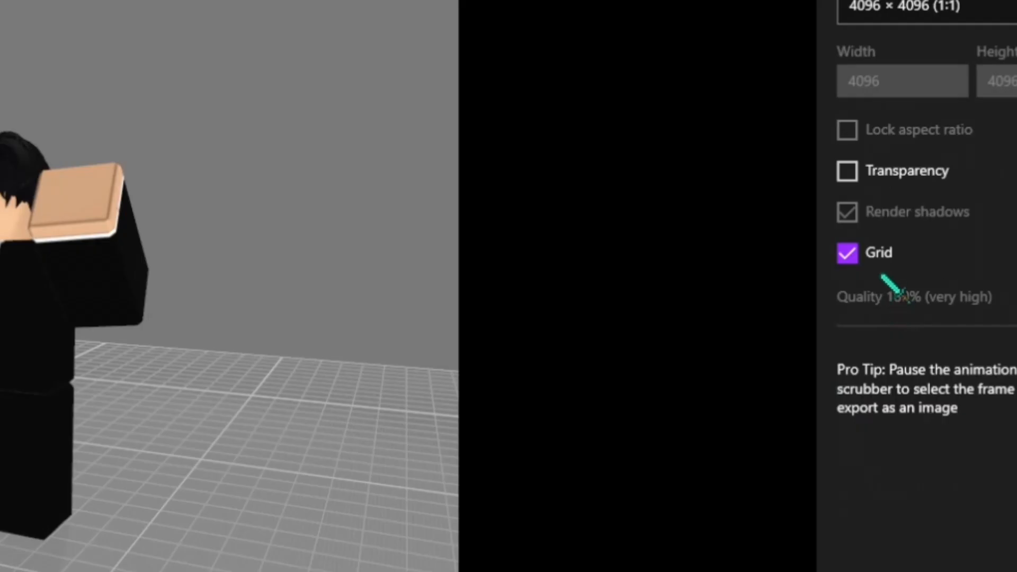
pyautogui.click(848, 252)
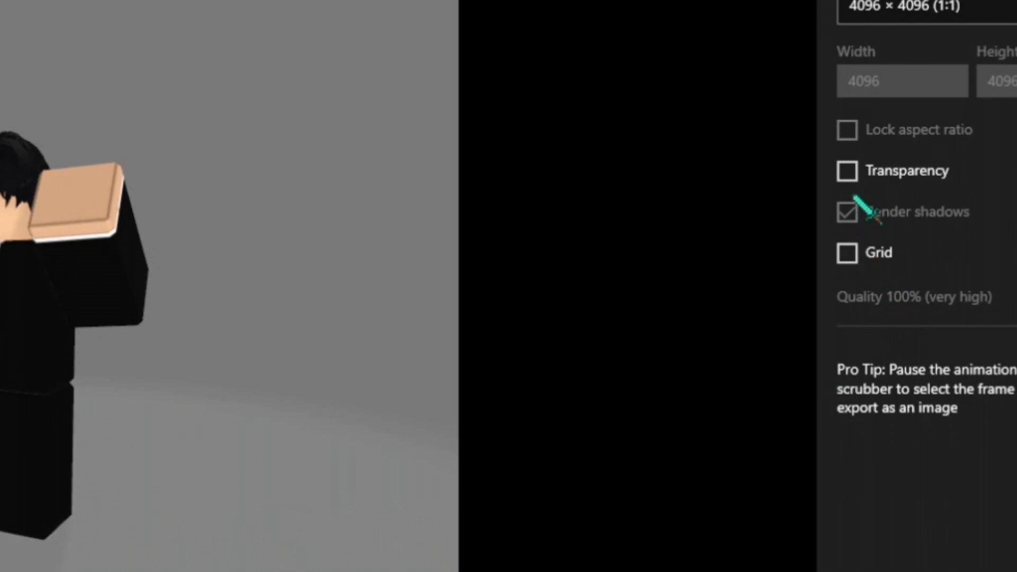
pyautogui.click(847, 170)
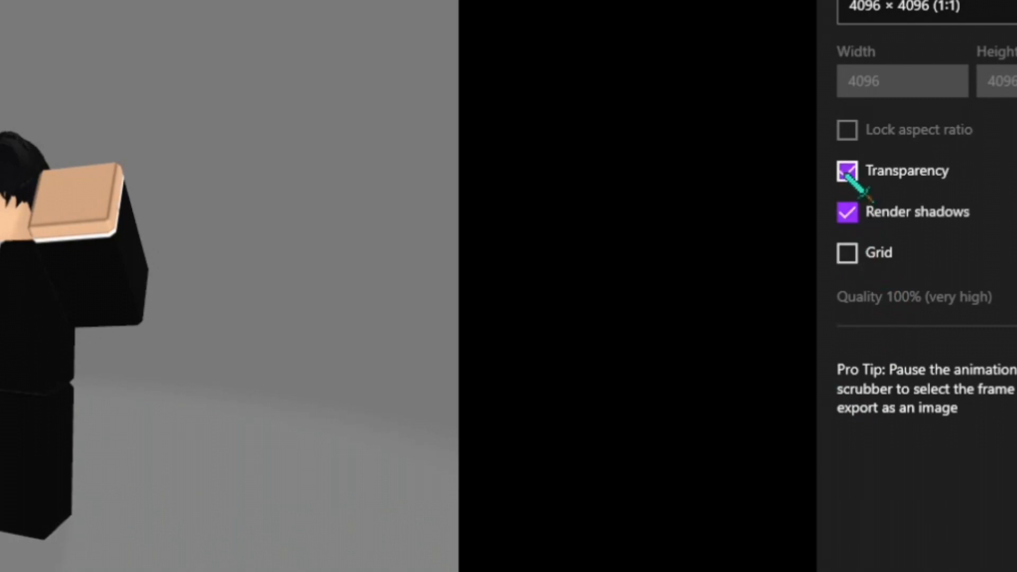
pyautogui.click(924, 480)
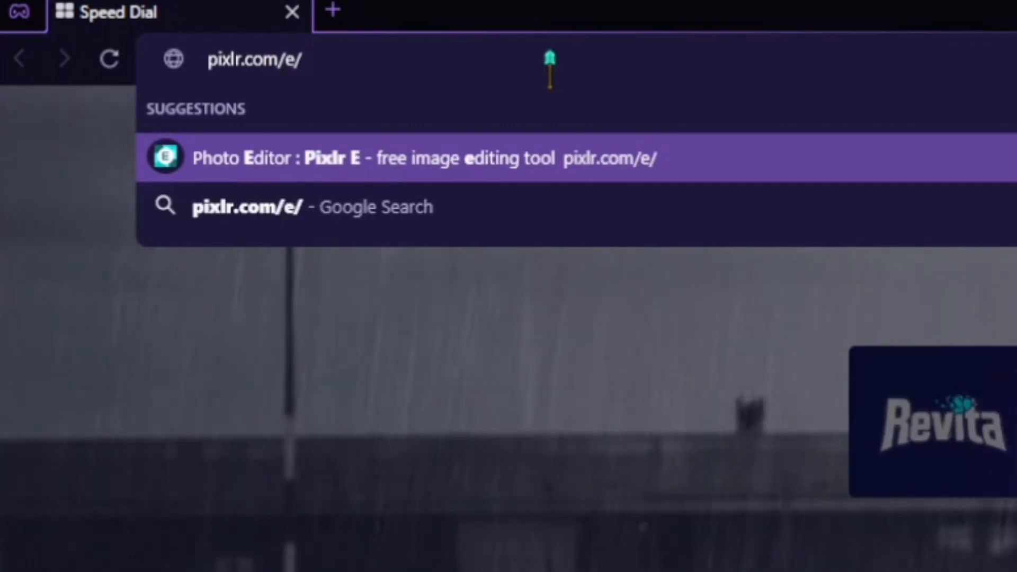
# Load pixlr.com/e/ and start choosing an image file to open.
pyautogui.click(421, 158)
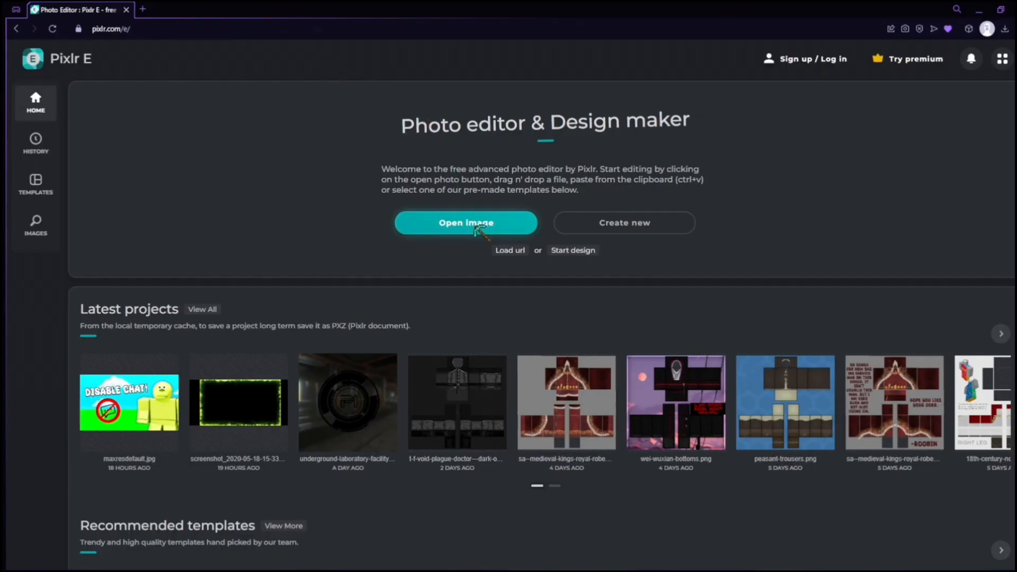
pyautogui.click(466, 222)
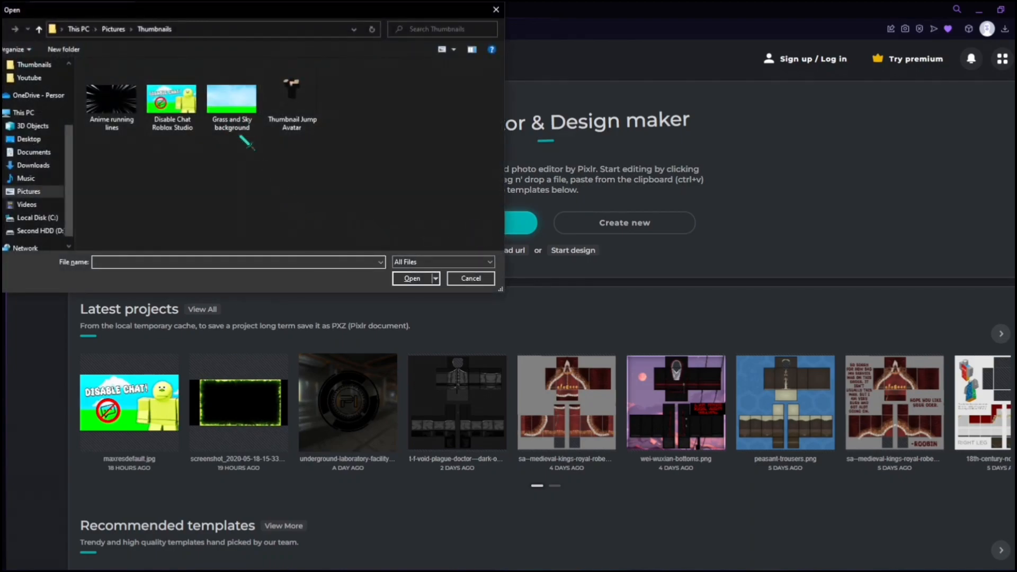
pyautogui.moveTo(232, 97)
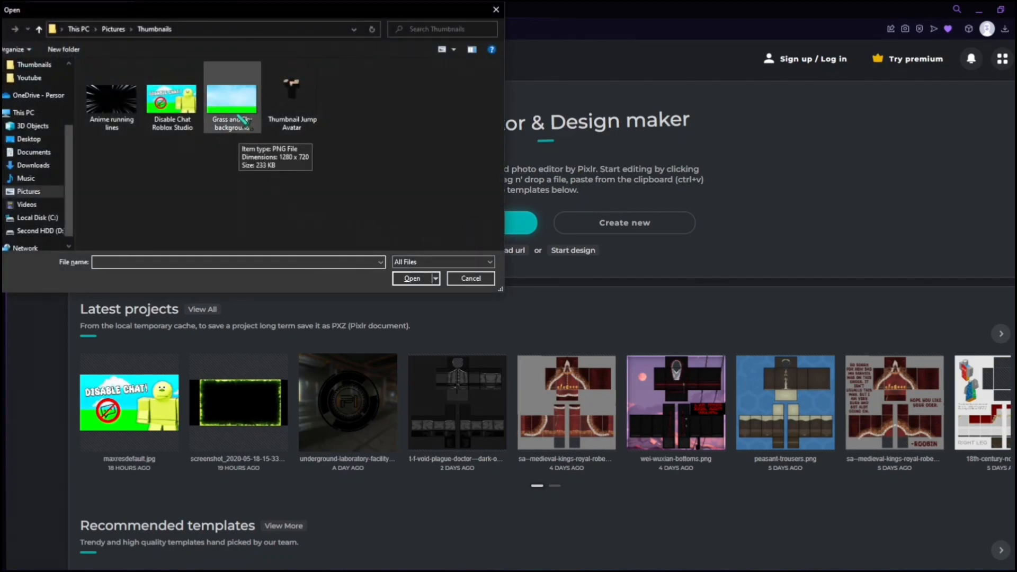
# Open the grass-and-sky background and add the avatar render as an image layer above it.
pyautogui.click(411, 279)
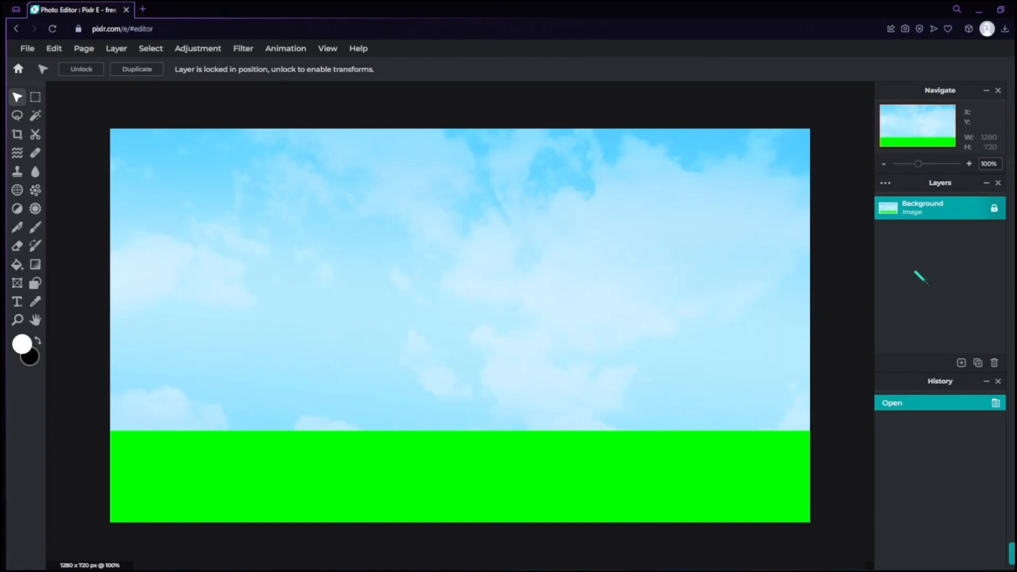
pyautogui.click(961, 363)
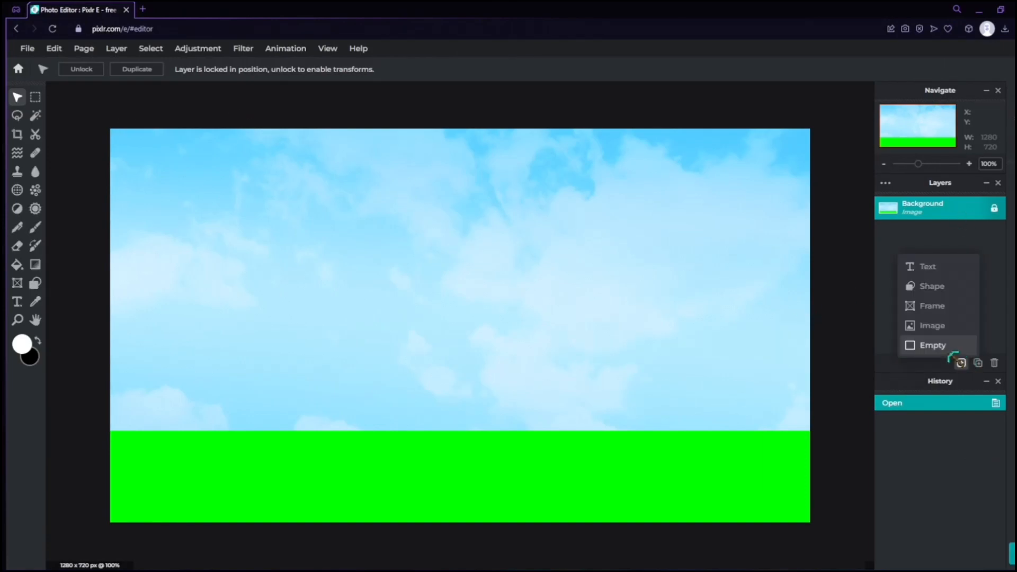
pyautogui.click(932, 325)
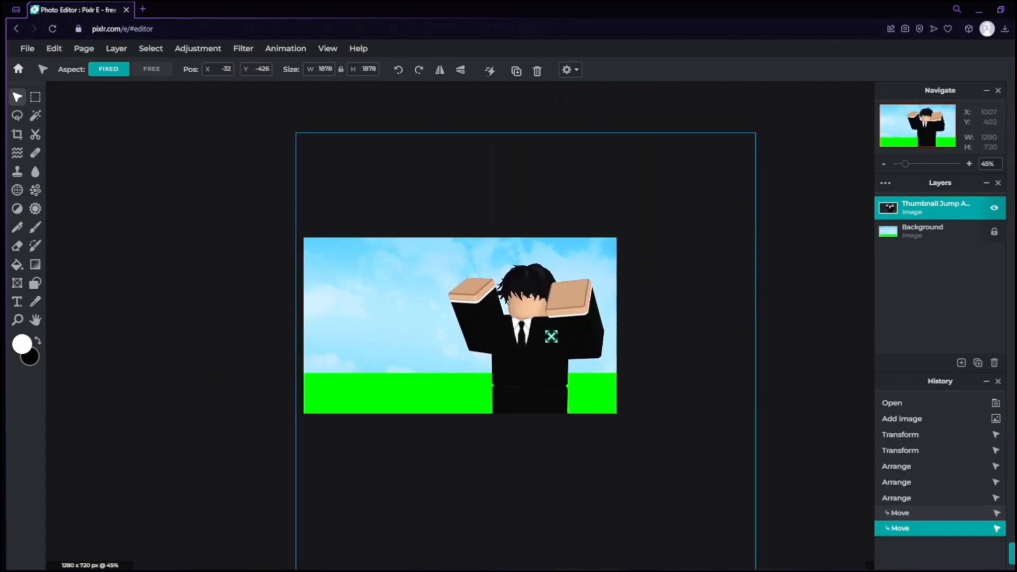
pyautogui.click(922, 231)
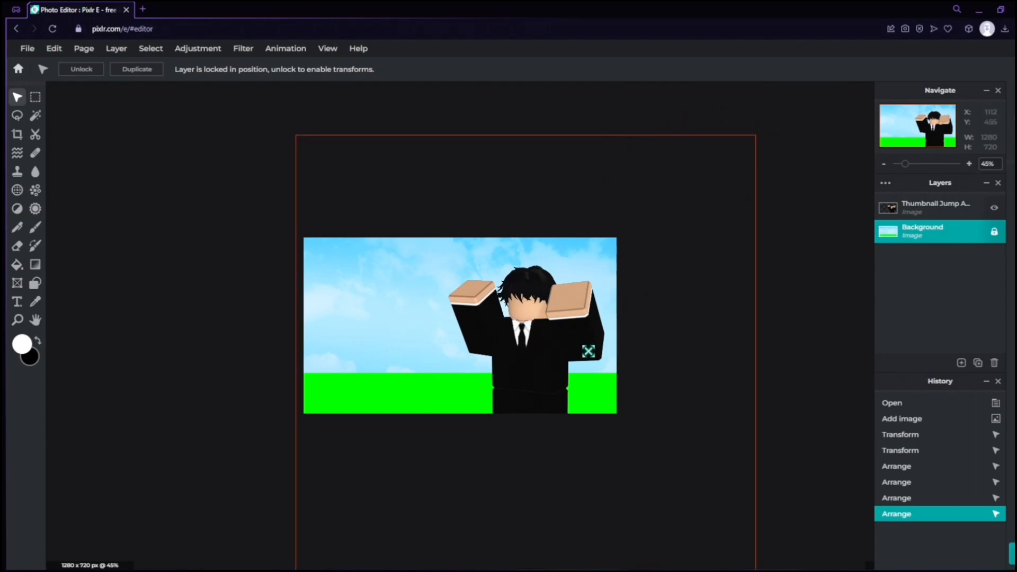
pyautogui.moveTo(472, 257)
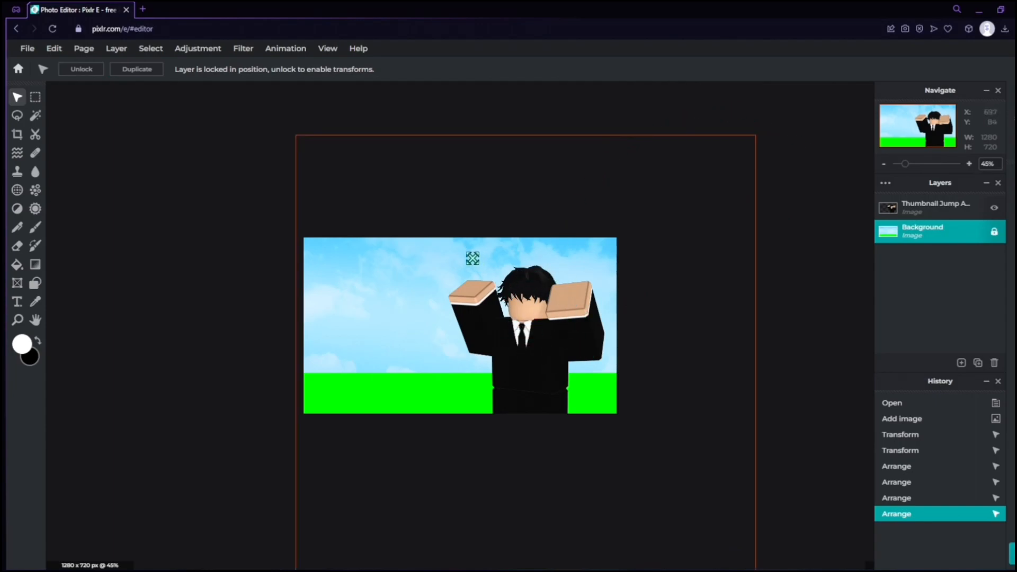
pyautogui.click(935, 207)
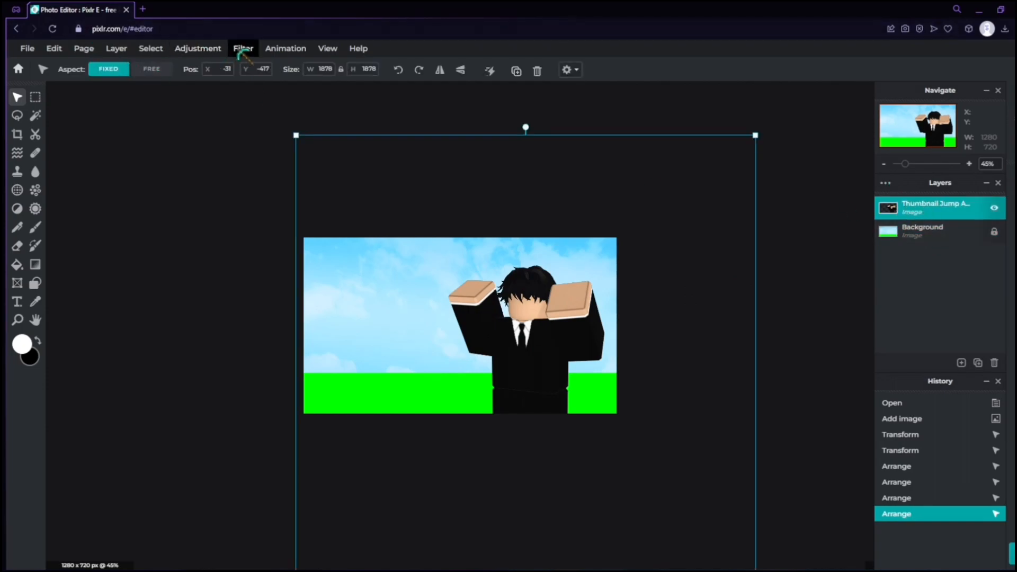
# Apply an Outer glow of size 20px and 89% feather to the avatar layer.
pyautogui.click(242, 47)
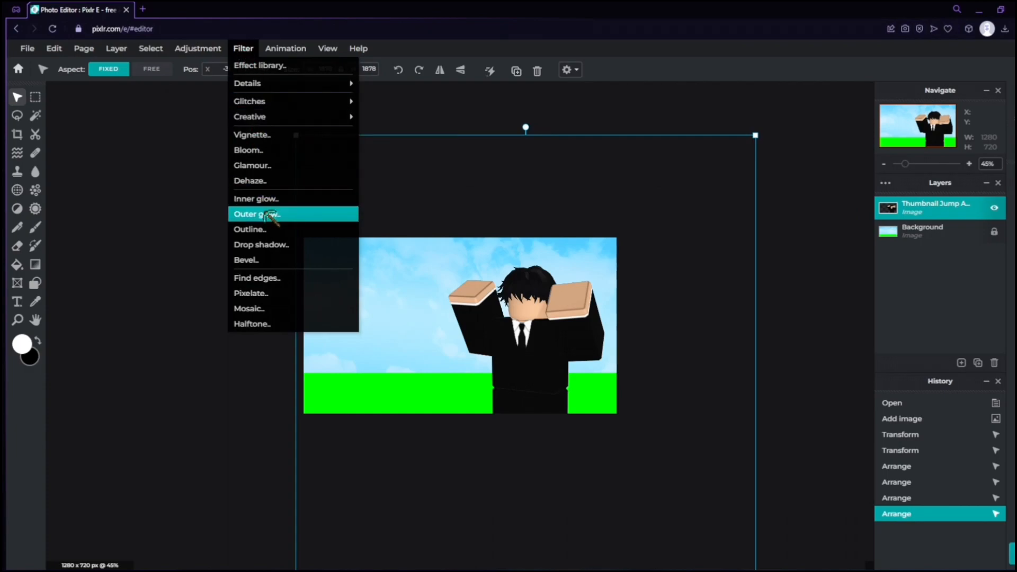
pyautogui.click(256, 214)
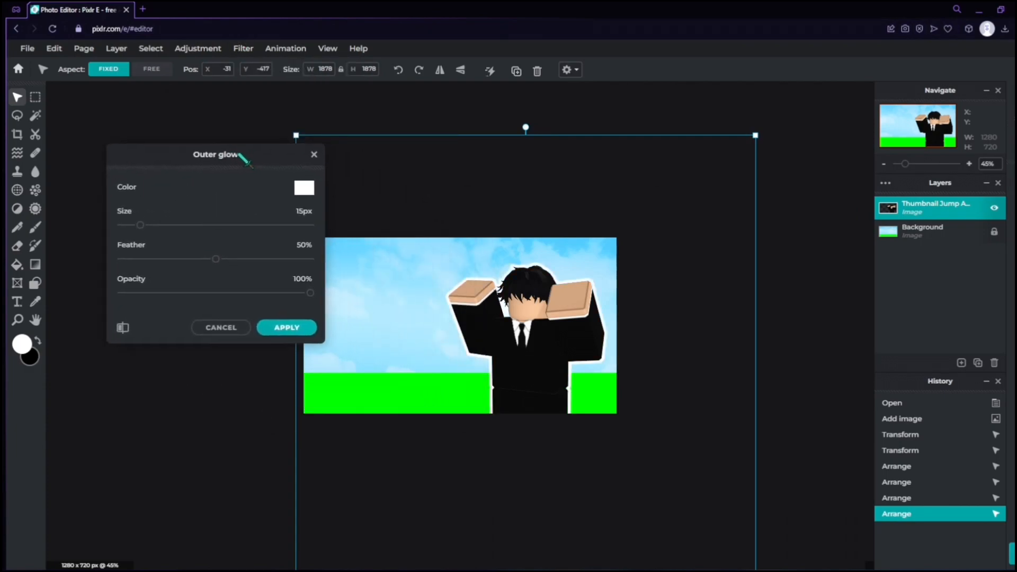
pyautogui.moveTo(216, 154); pyautogui.dragTo(166, 132)
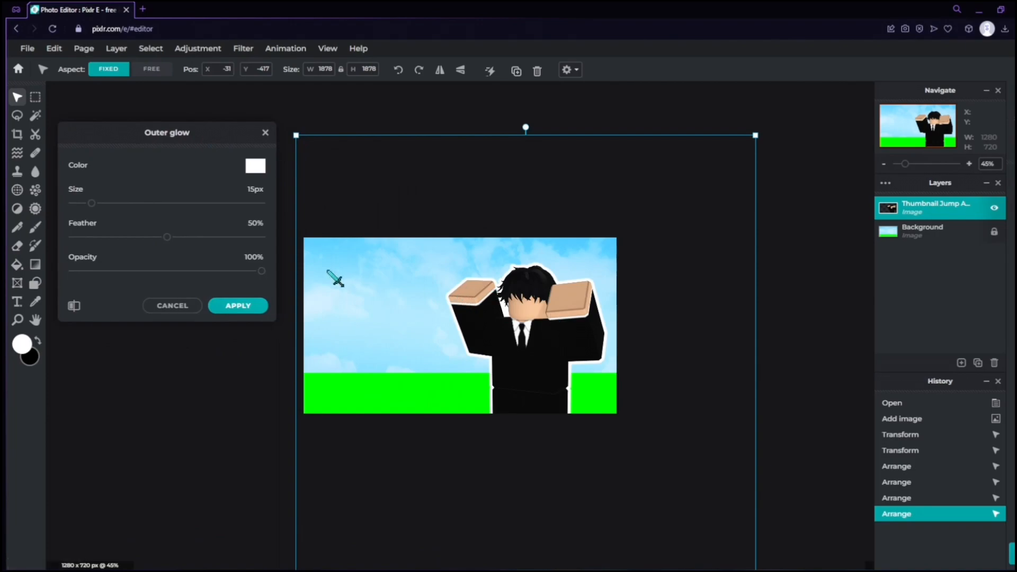
pyautogui.moveTo(91, 203); pyautogui.dragTo(97, 203)
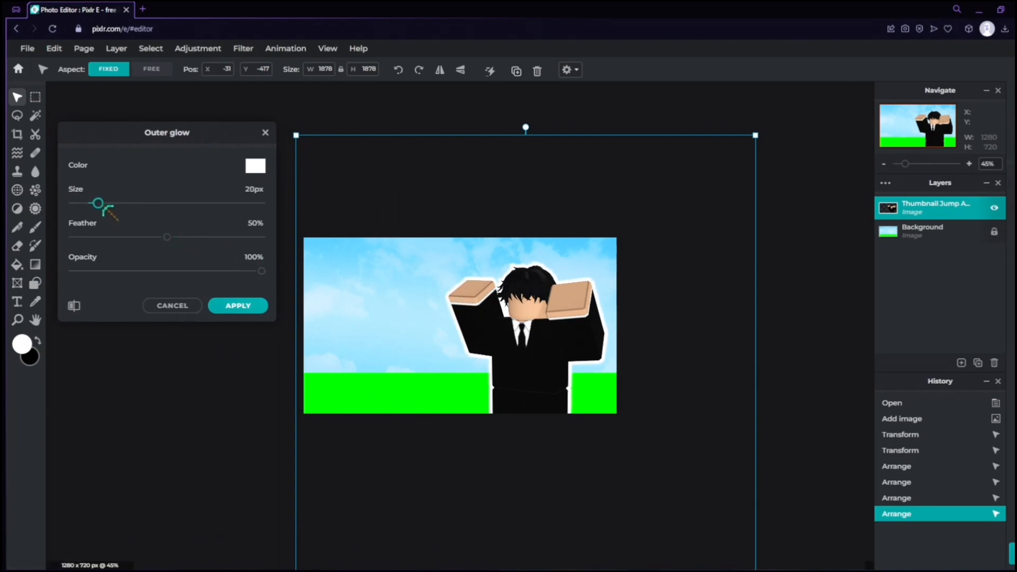
pyautogui.moveTo(167, 236); pyautogui.dragTo(193, 236)
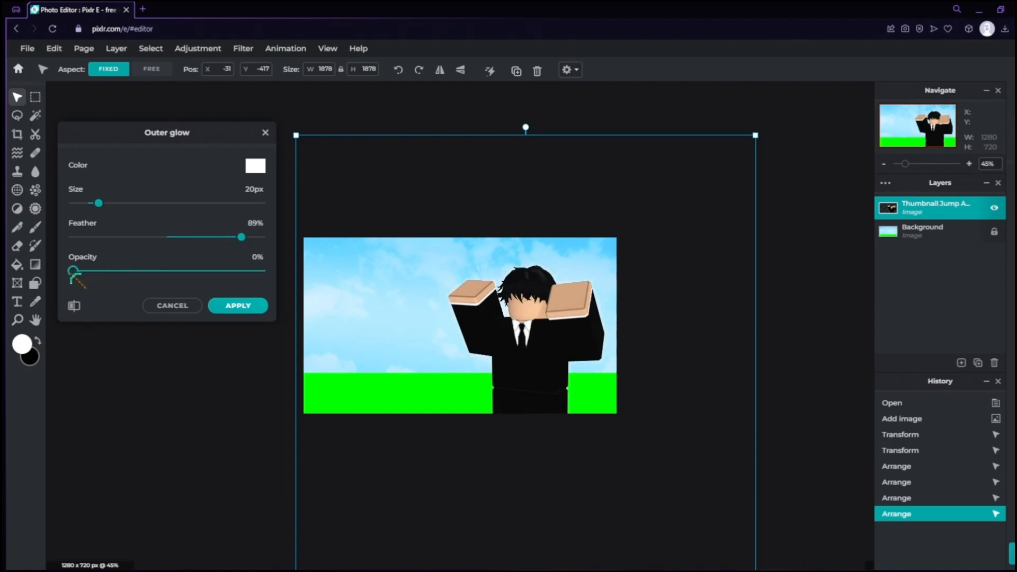
pyautogui.click(238, 305)
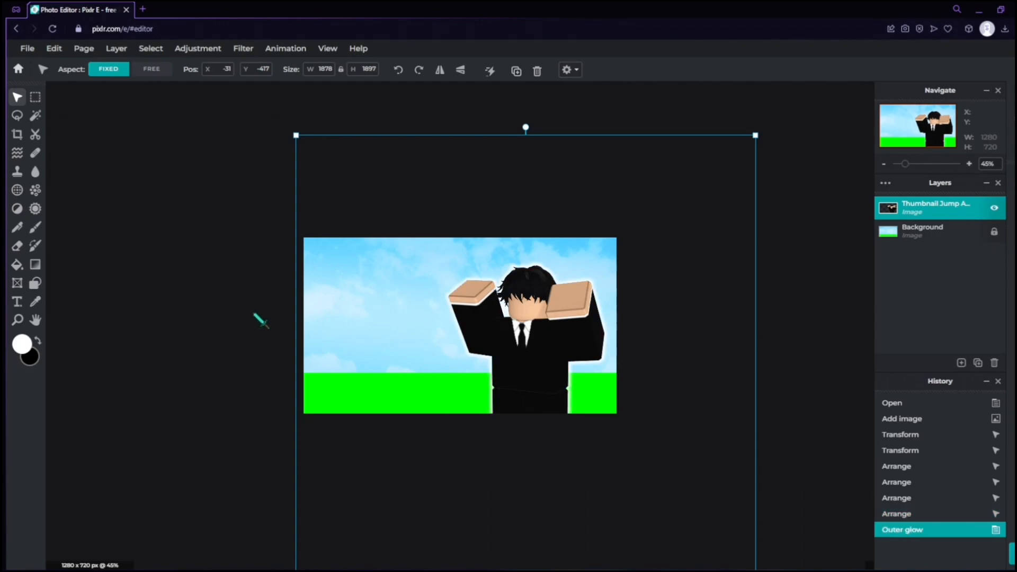
pyautogui.click(934, 231)
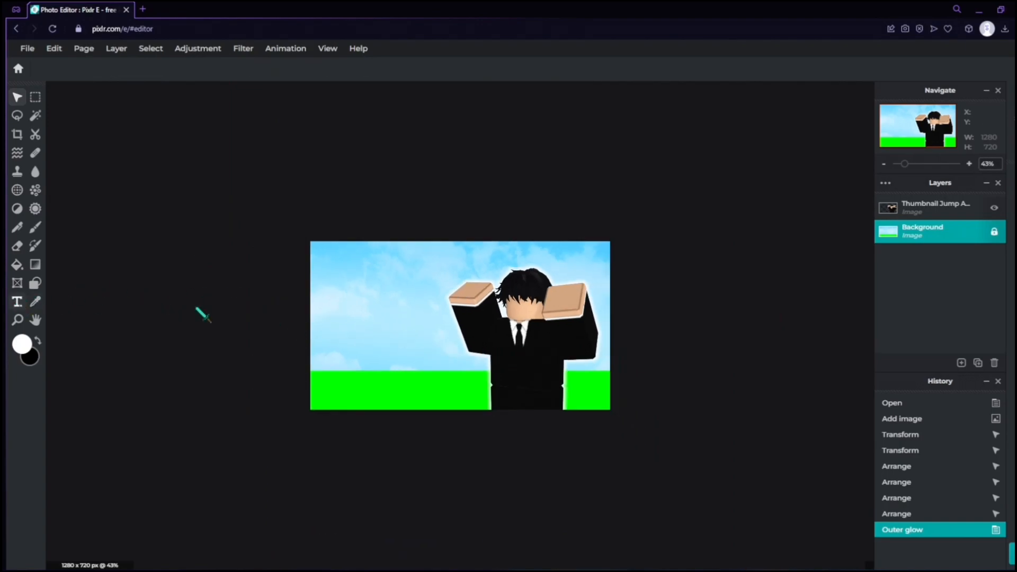
# Start a text layer for the heading in the Glossy Sheen display font.
pyautogui.click(17, 301)
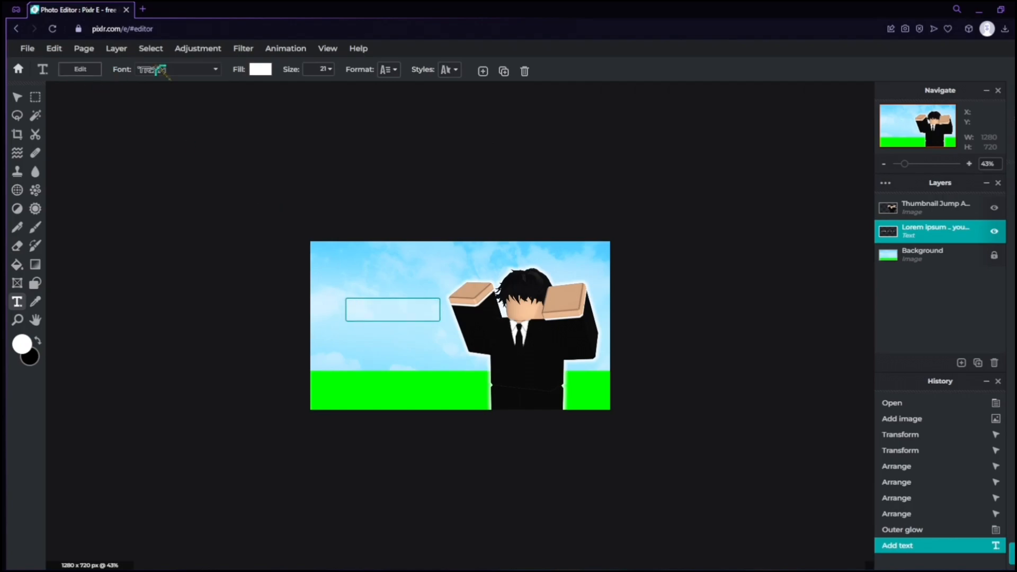
pyautogui.click(177, 70)
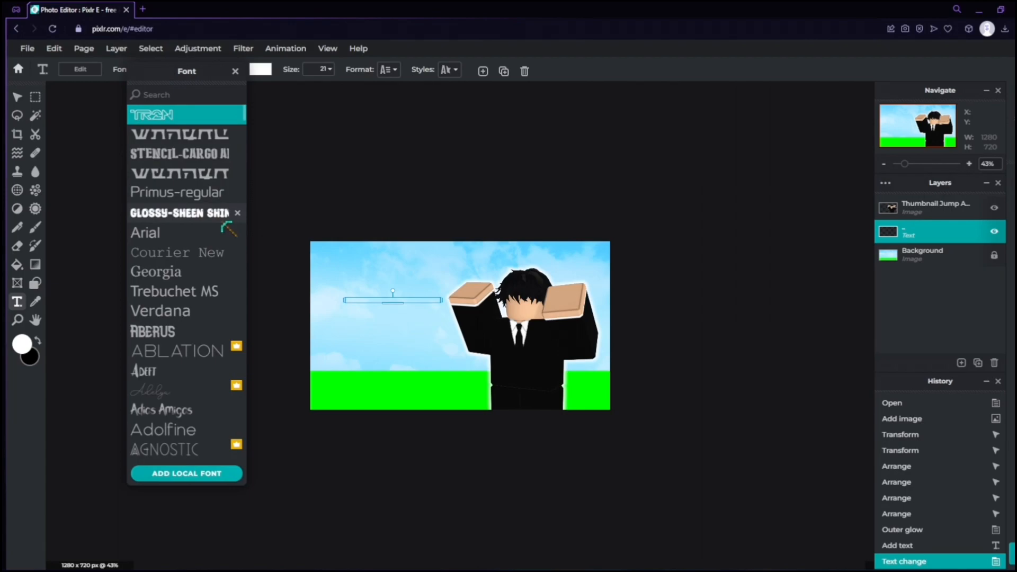
pyautogui.click(180, 212)
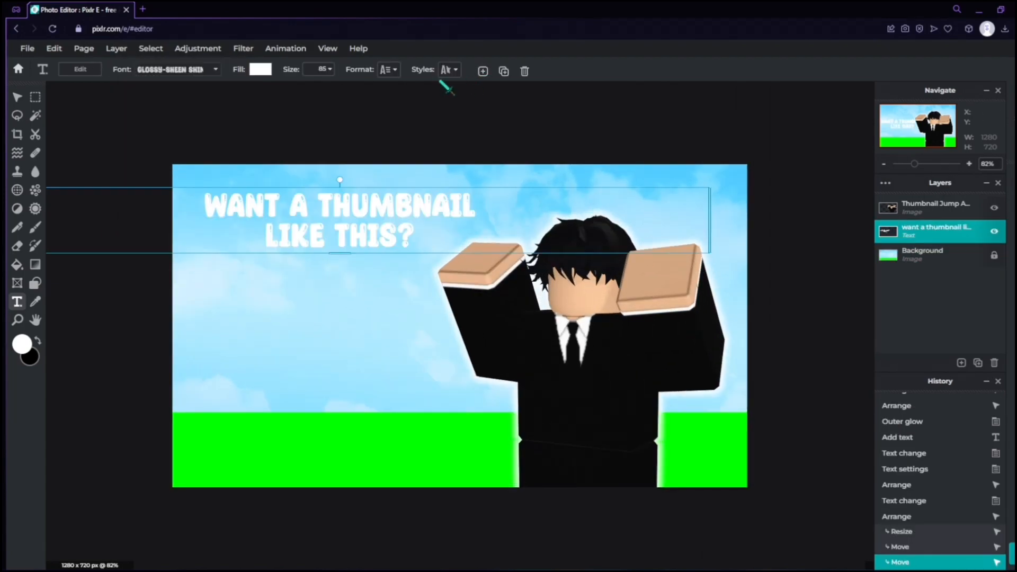
# Give the text a near-black Outline style.
pyautogui.click(446, 70)
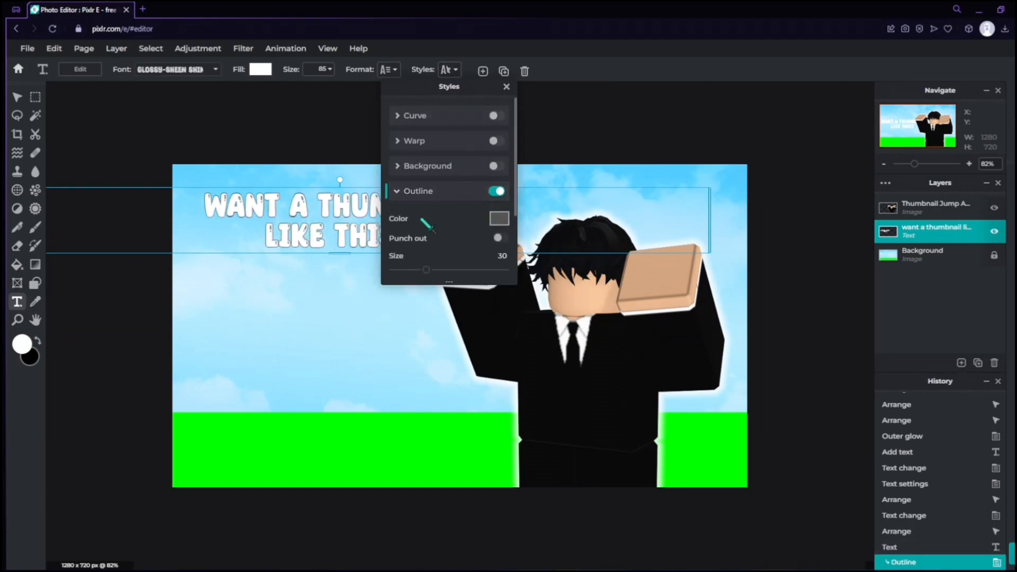
pyautogui.click(498, 218)
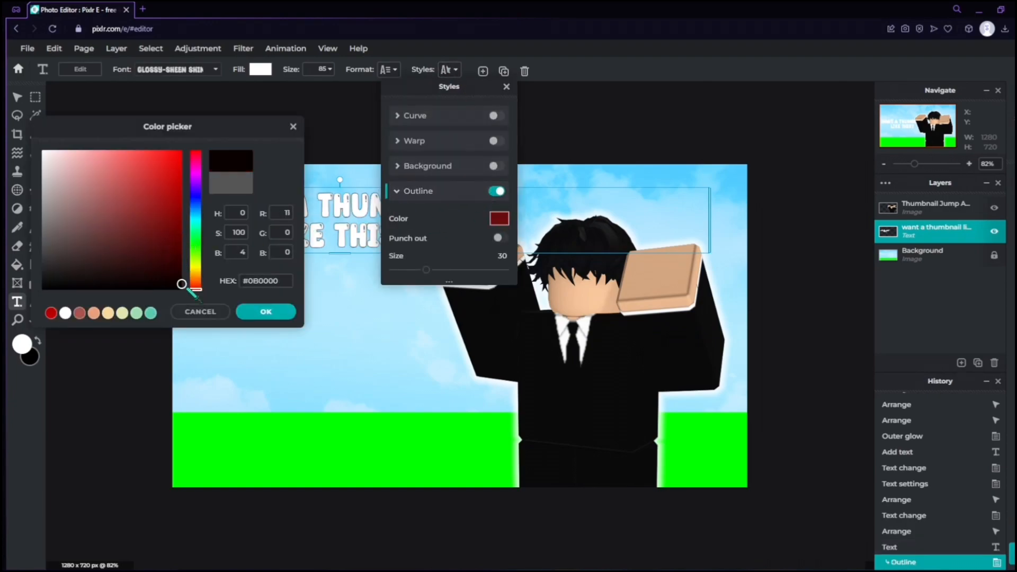
pyautogui.click(265, 312)
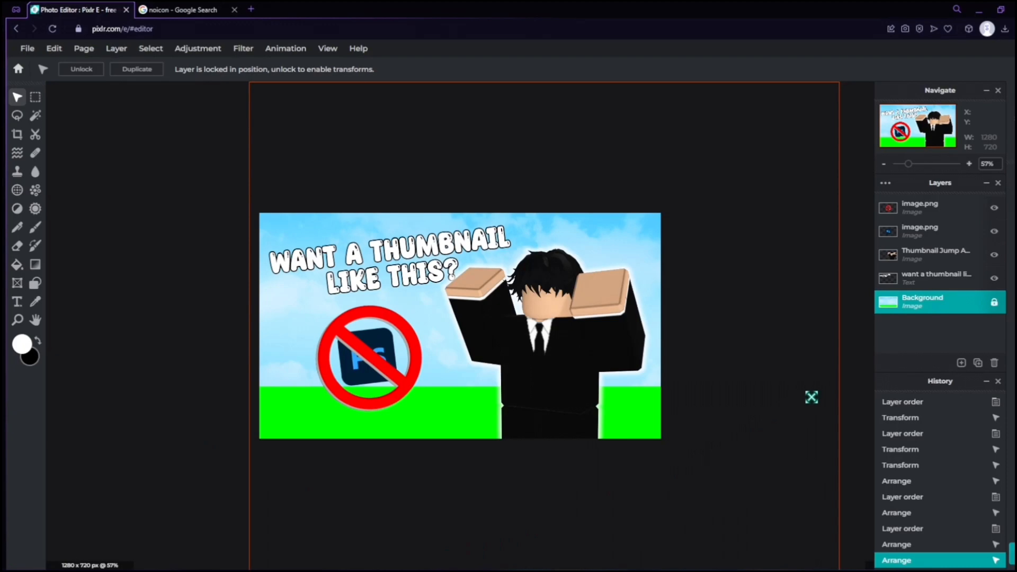
# Add Anime running lines.jpg as an image layer and set its Blend Mode to Screen.
pyautogui.click(962, 362)
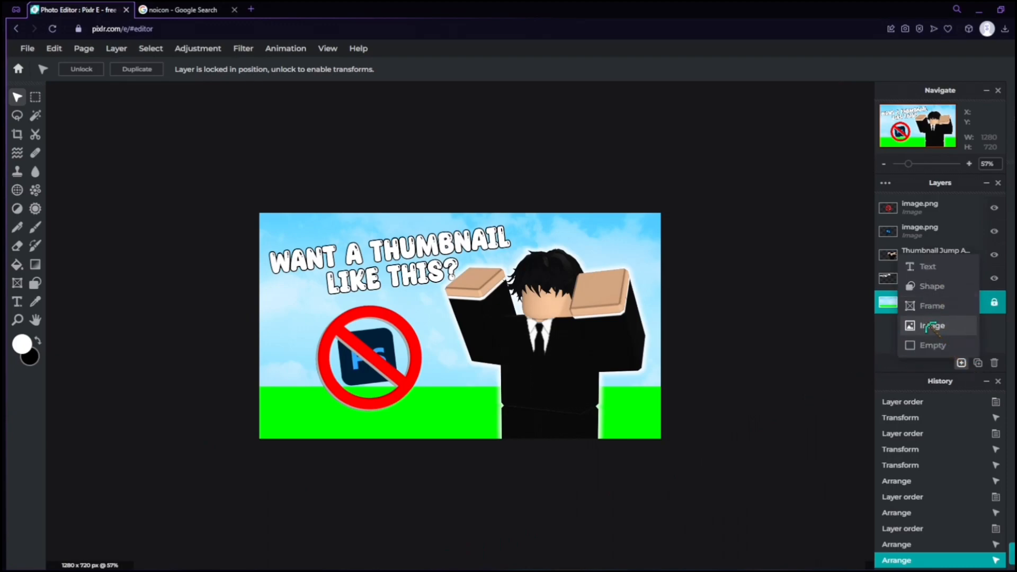
pyautogui.click(932, 325)
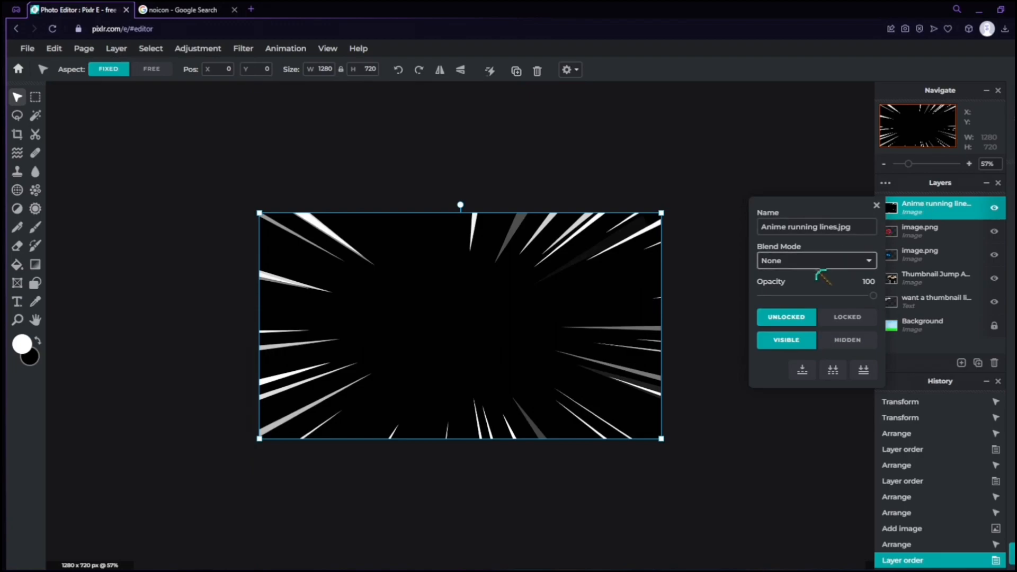
pyautogui.click(816, 261)
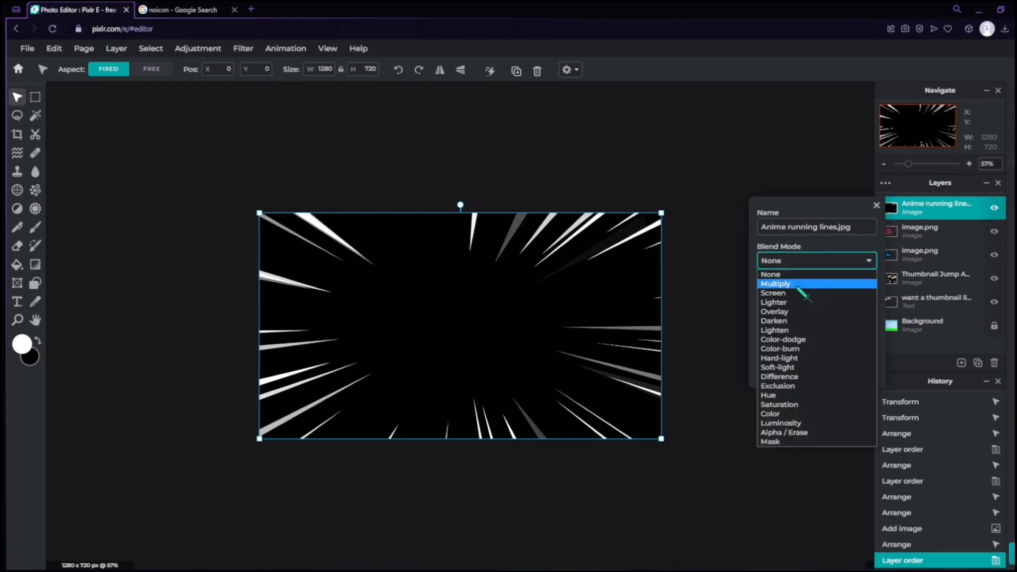
pyautogui.click(772, 292)
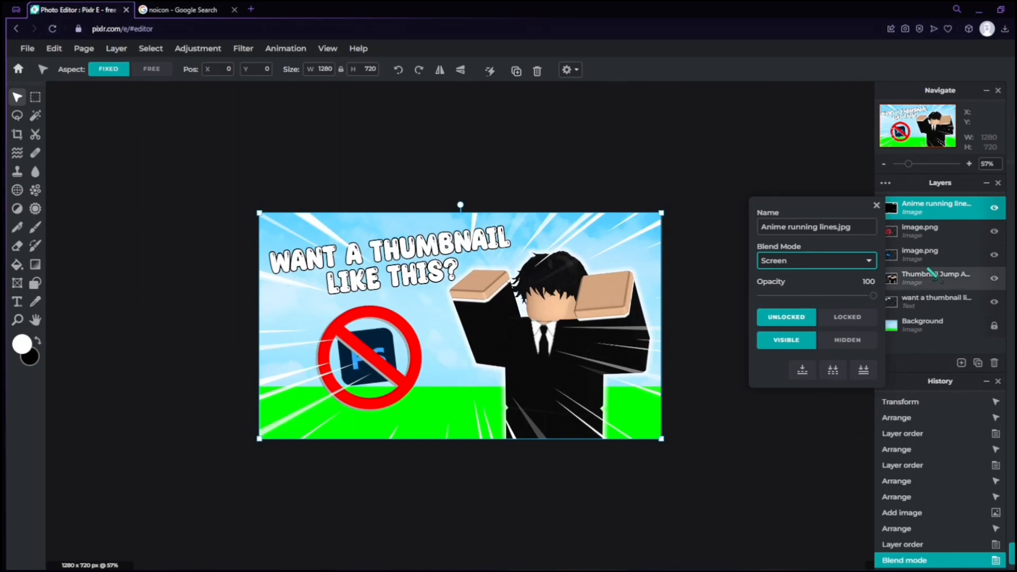
# Save the finished 1280×720 thumbnail with PNG selected as the export format.
pyautogui.click(921, 325)
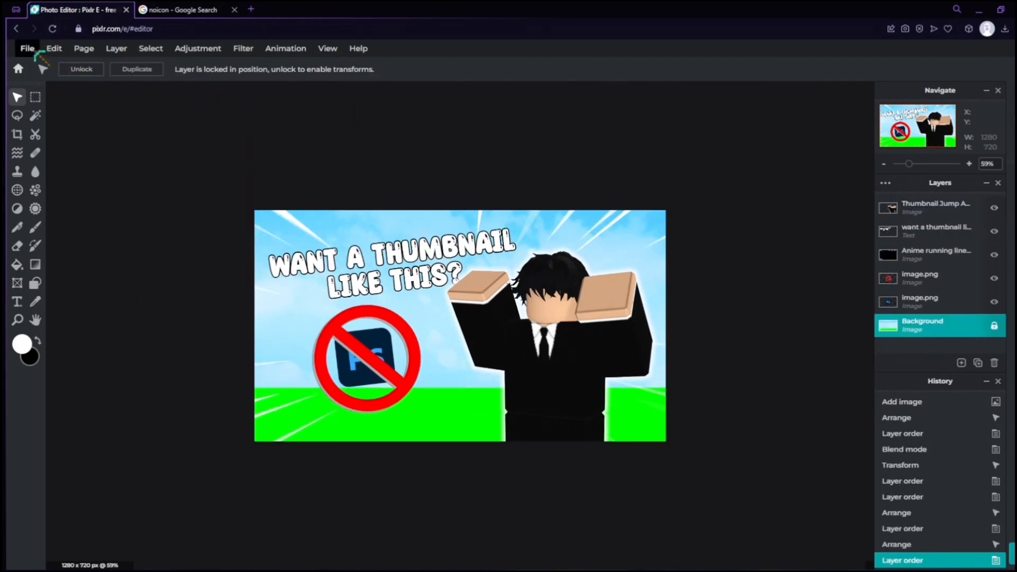
pyautogui.click(26, 47)
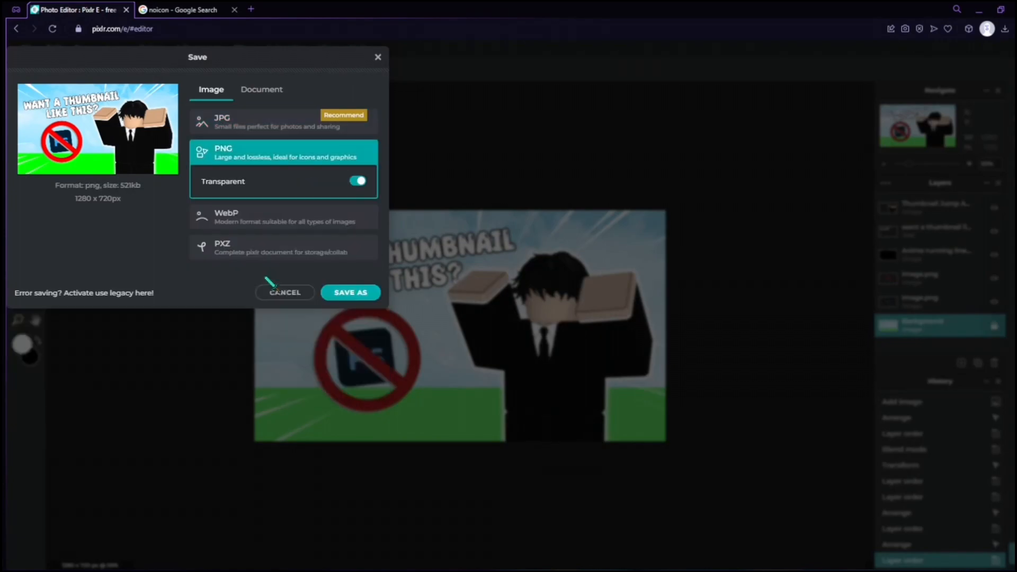
pyautogui.moveTo(334, 290)
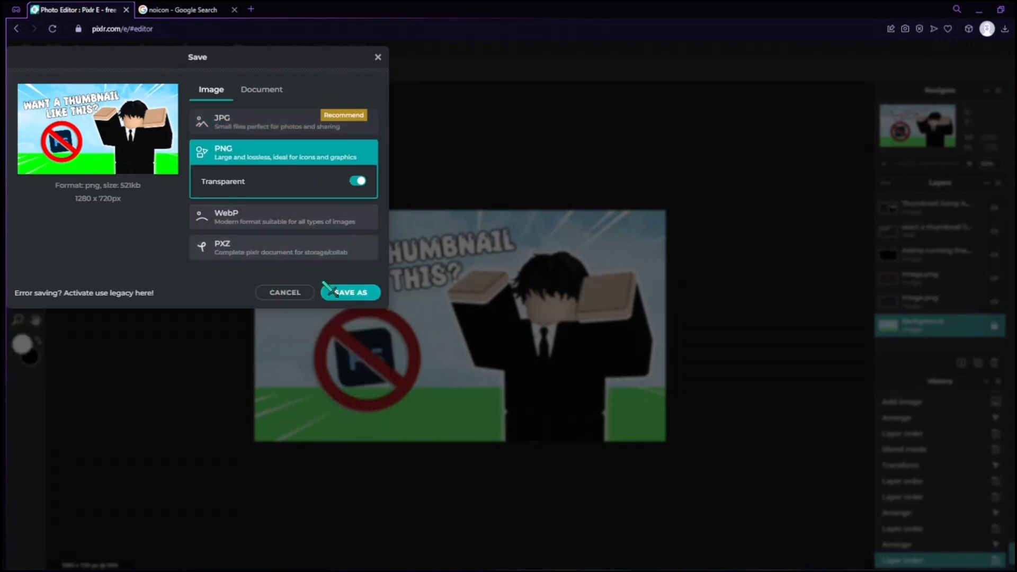